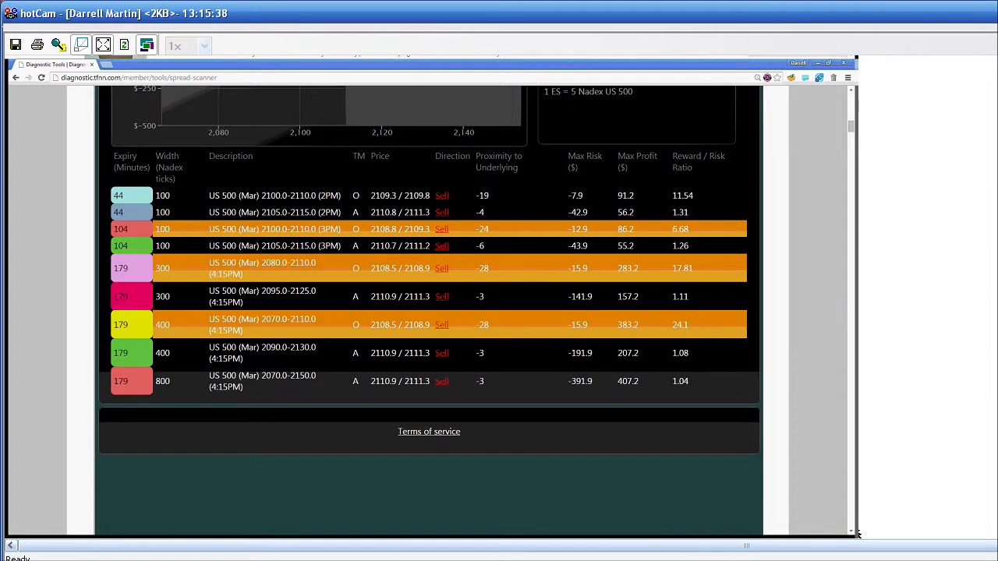
pyautogui.moveTo(832, 317)
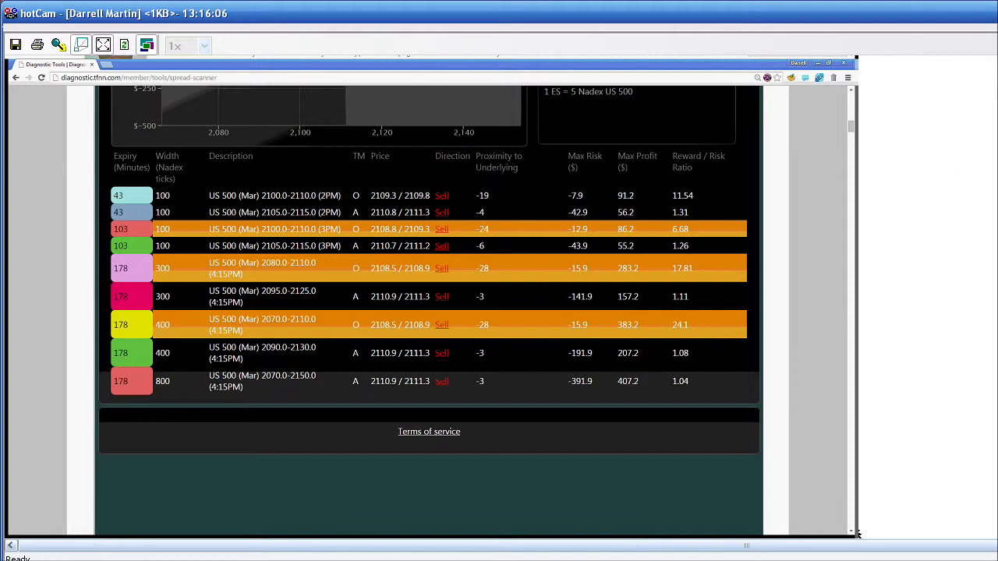
pyautogui.moveTo(832, 317)
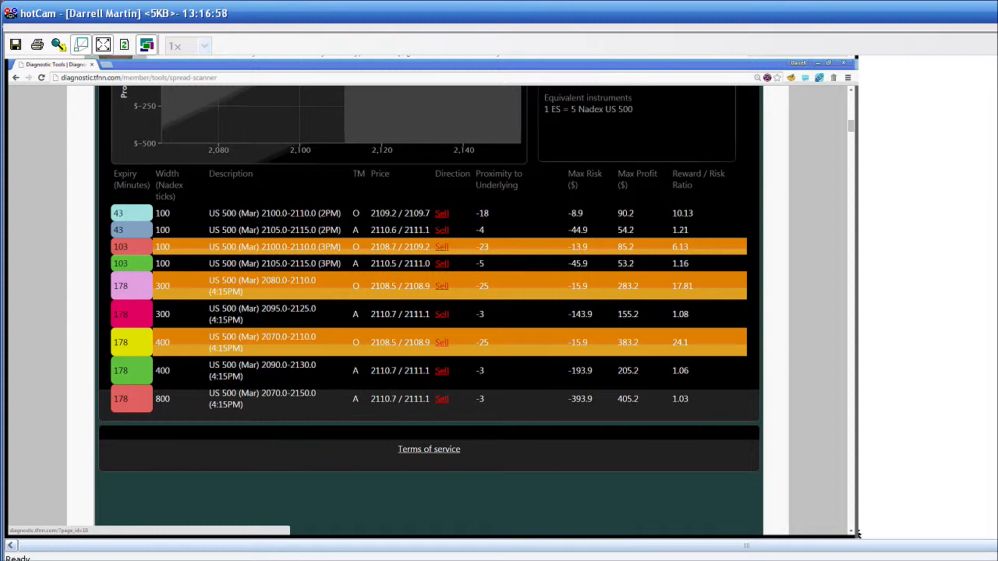
pyautogui.moveTo(326, 418)
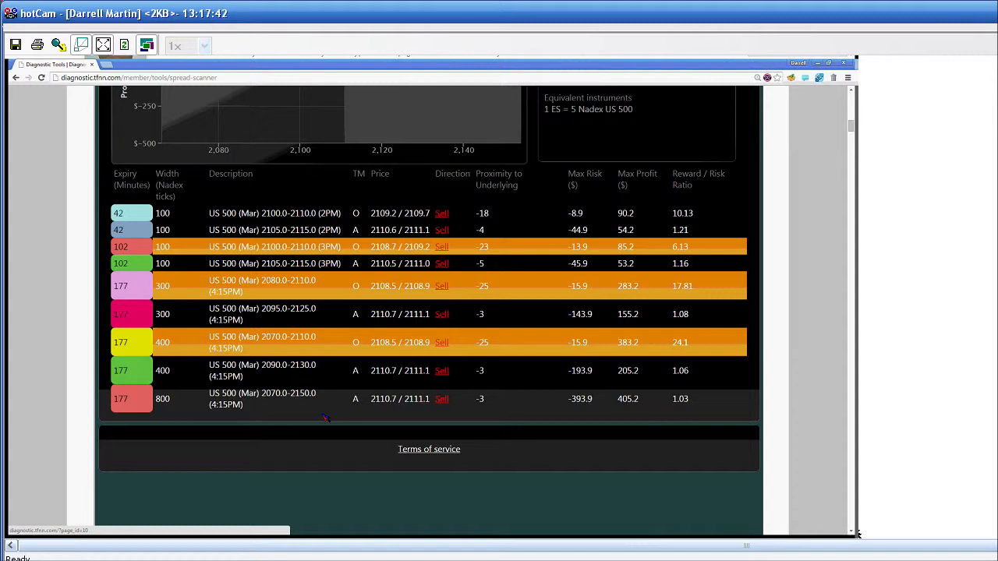
pyautogui.moveTo(499, 481)
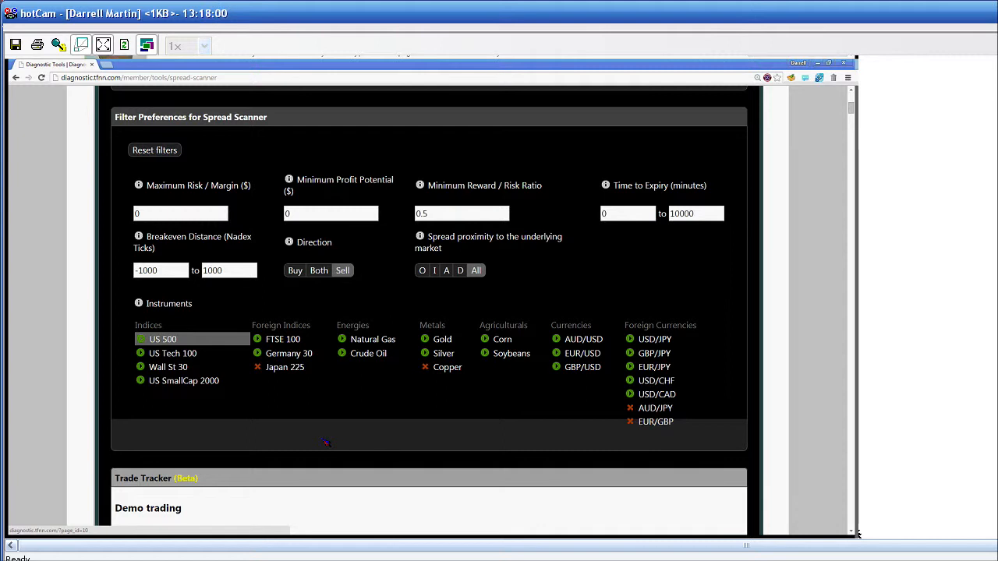
# - Scroll back down to the US 500 results with the payoff chart and sell spreads
pyautogui.scroll(-3)
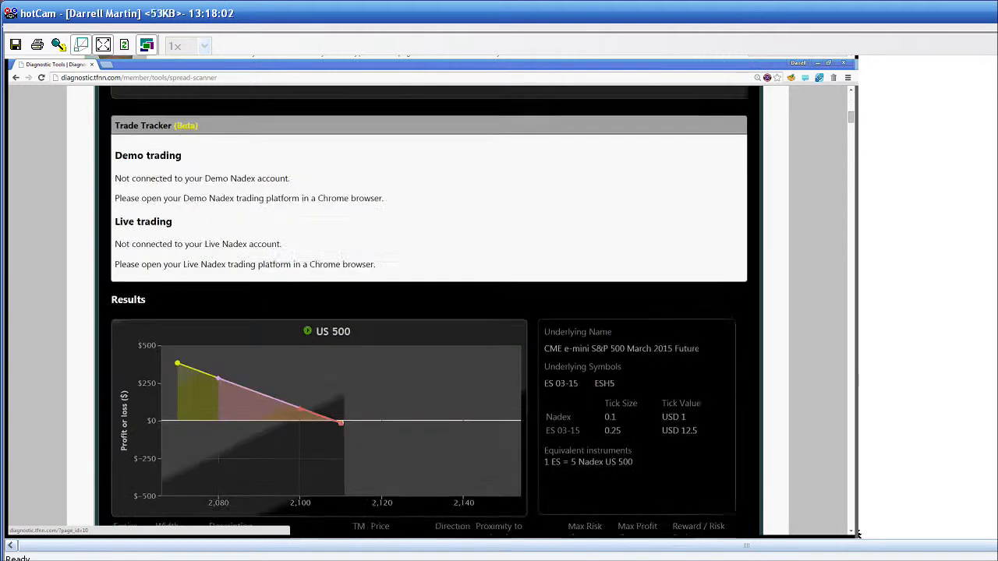
pyautogui.scroll(-3)
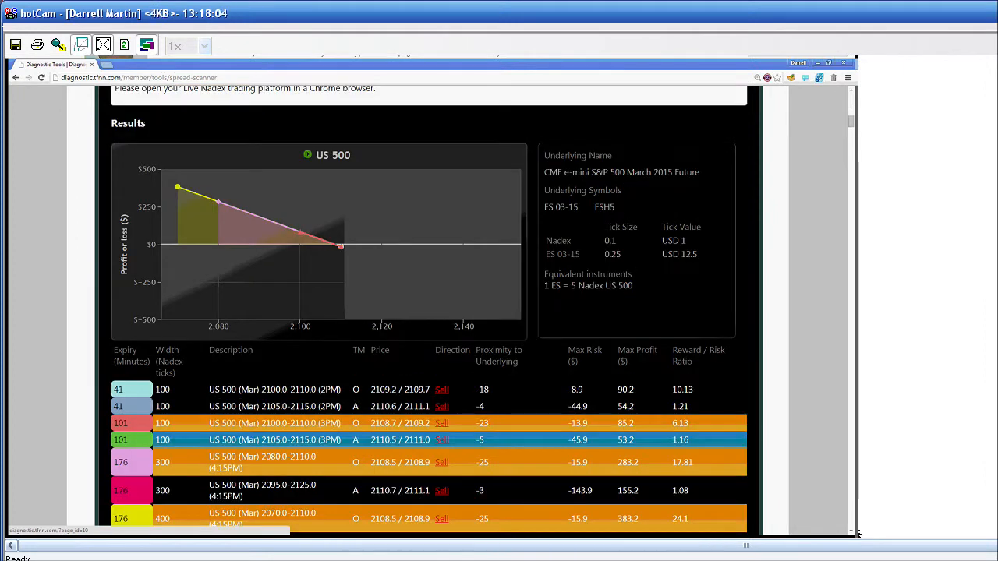
pyautogui.moveTo(335, 437)
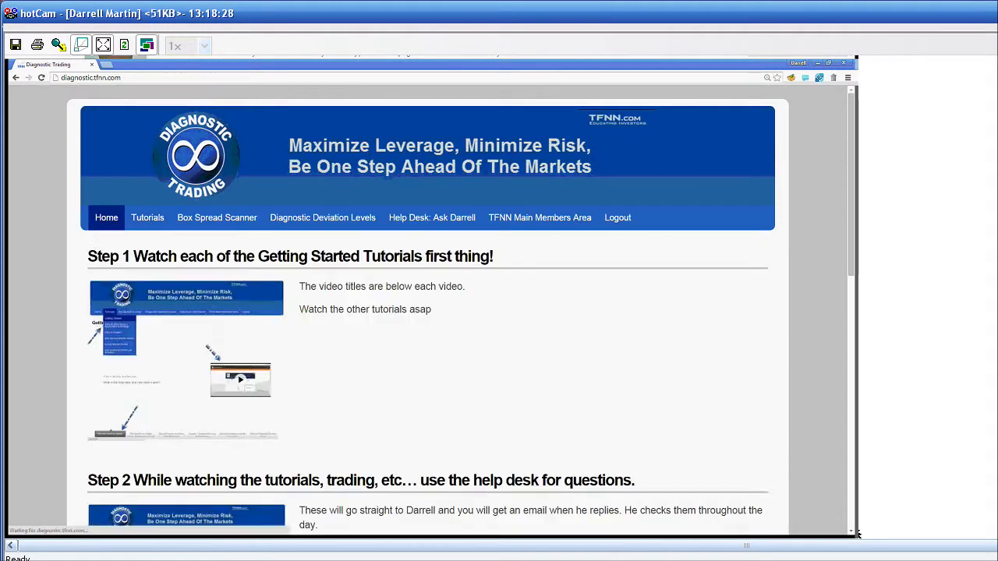
# - Open Getting Started tutorials and advance the carousel to 'What are Diagnostic Deviation levels?'
pyautogui.scroll(-3)
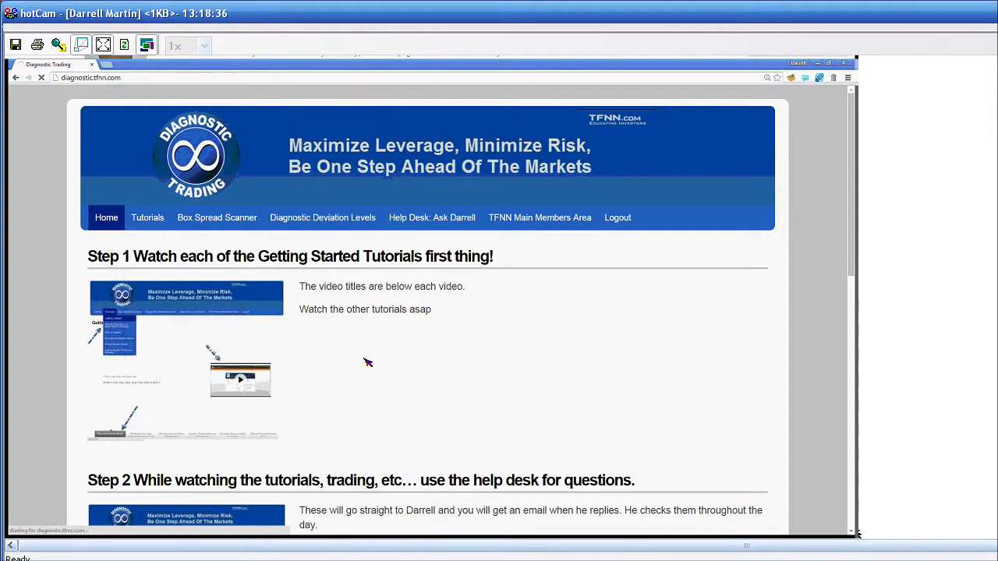
pyautogui.click(147, 218)
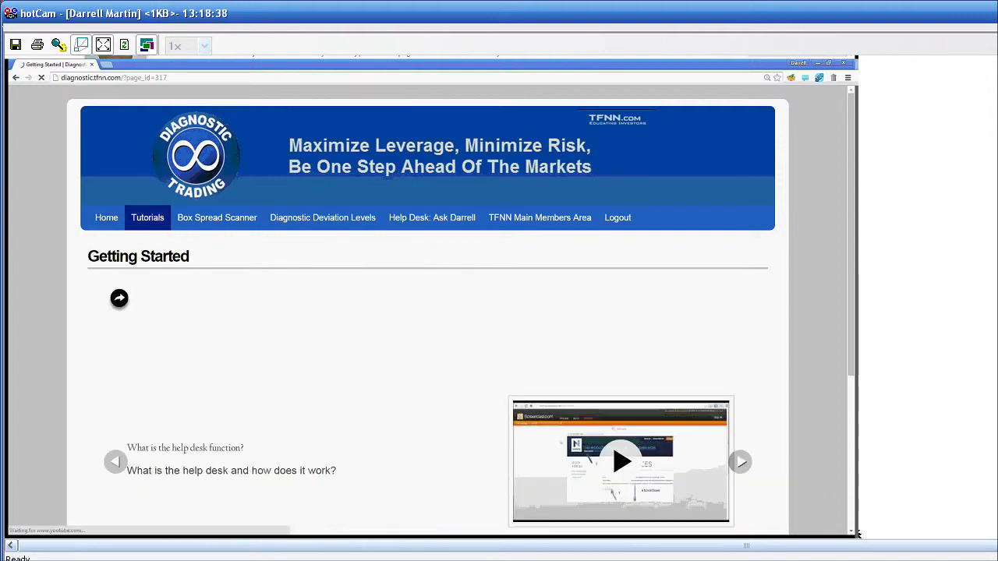
pyautogui.click(739, 462)
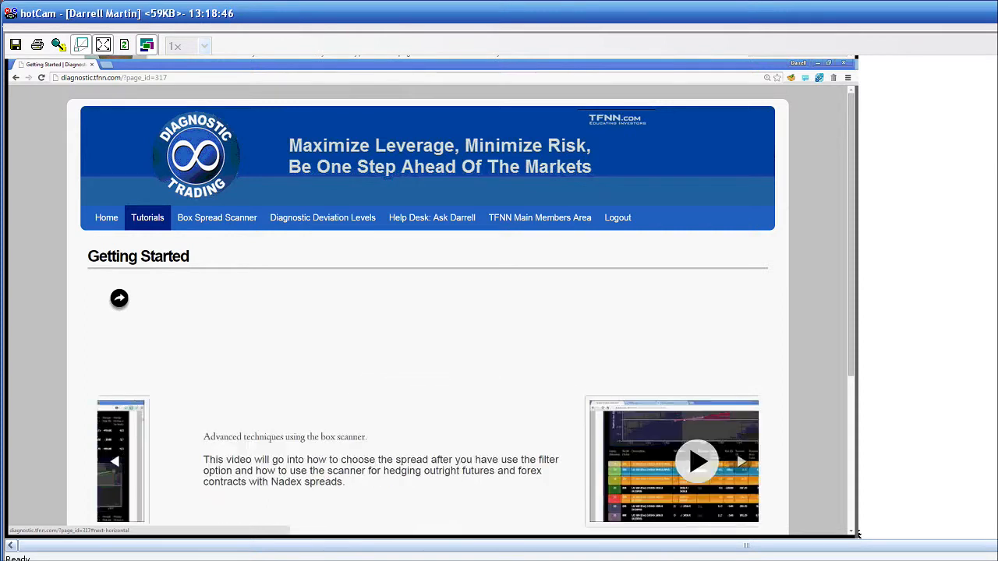
pyautogui.click(740, 461)
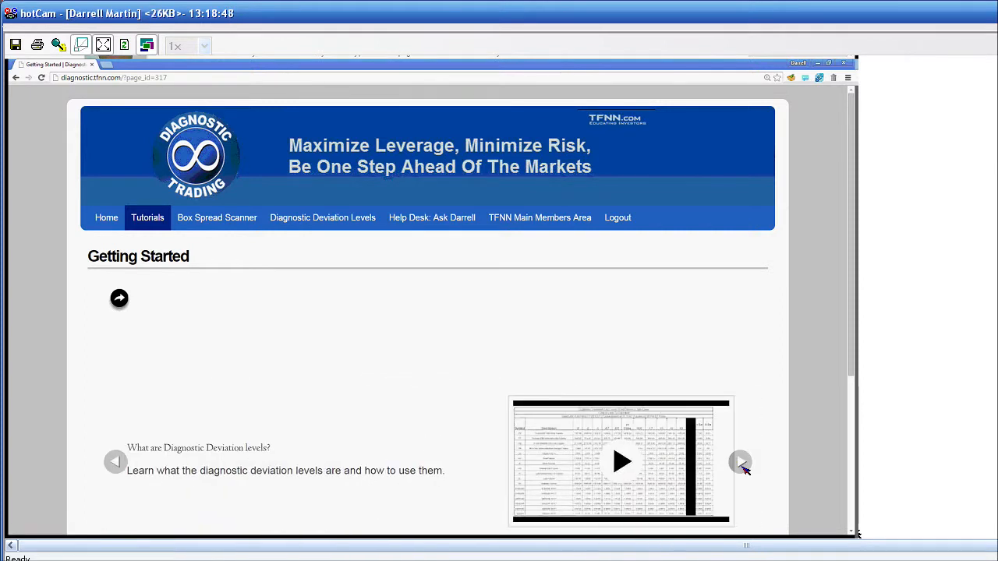
pyautogui.click(741, 462)
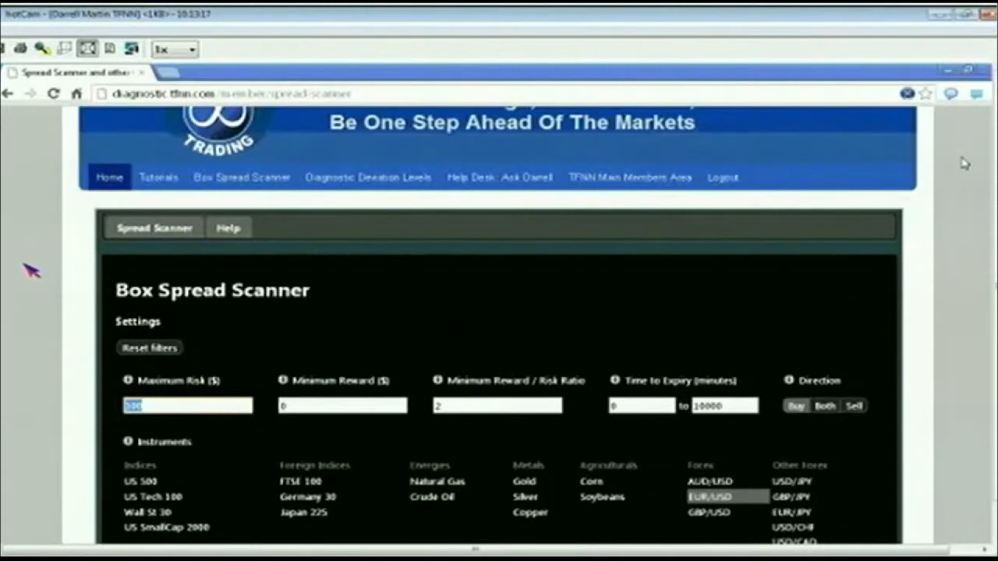
pyautogui.scroll(-3)
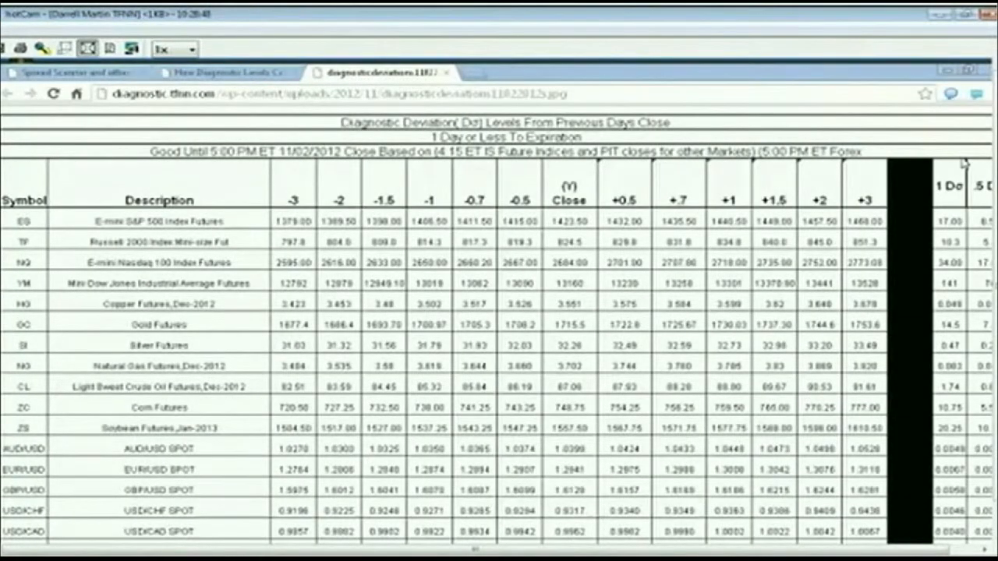
pyautogui.click(74, 73)
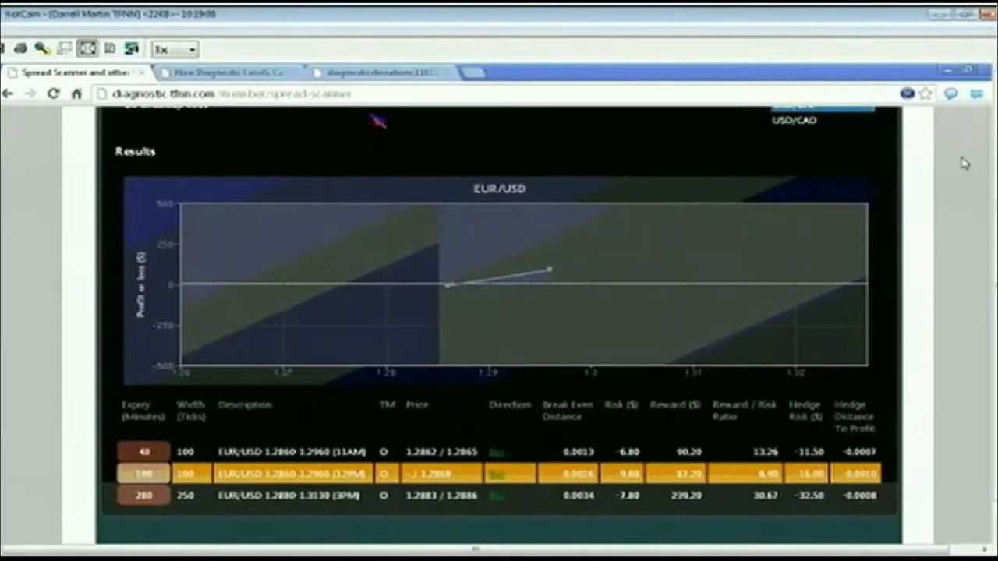
pyautogui.click(296, 474)
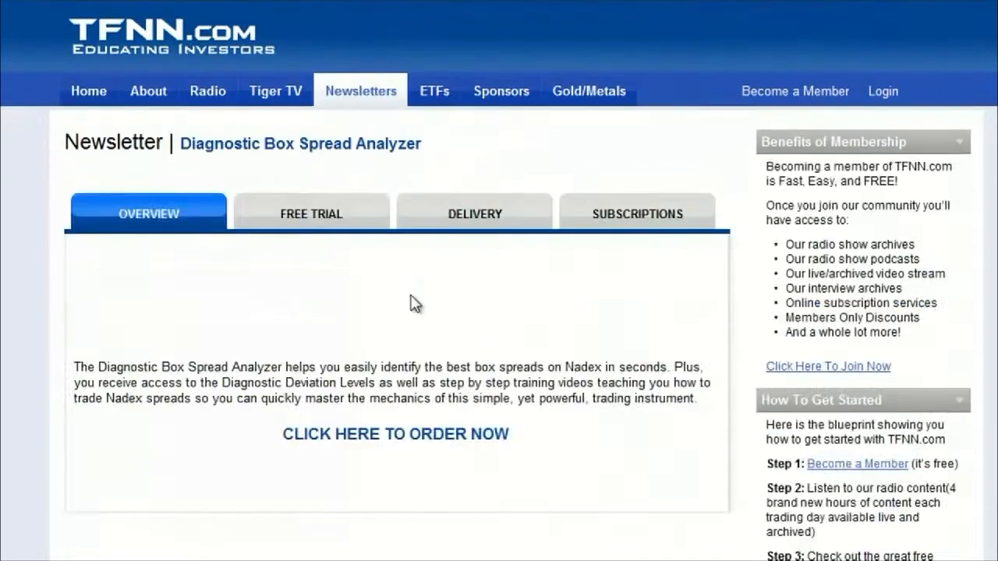
# - Show the two-week free trial offer for the Diagnostic Box Spread Analyzer newsletter
pyautogui.click(310, 212)
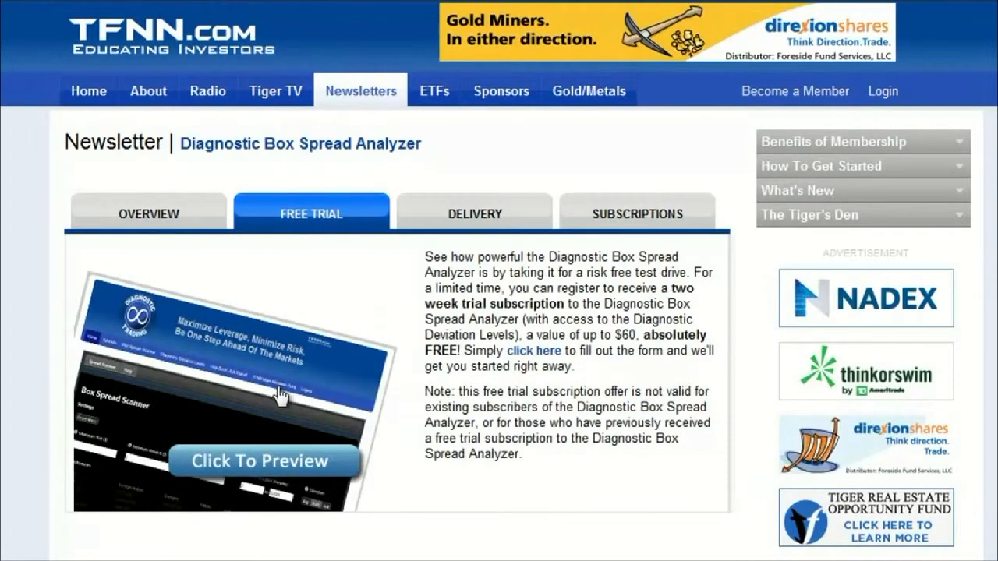
pyautogui.moveTo(275, 394)
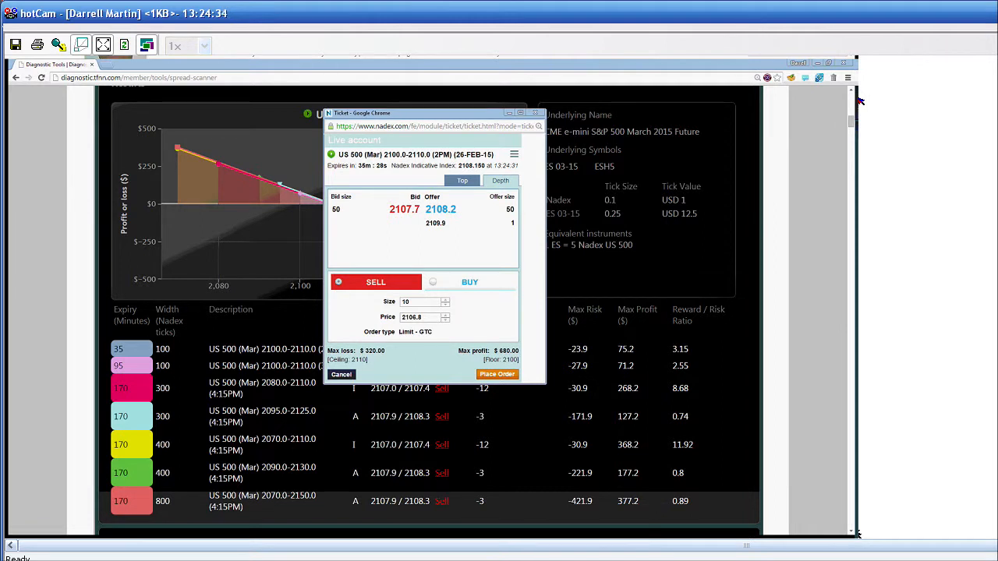
pyautogui.moveTo(533, 125)
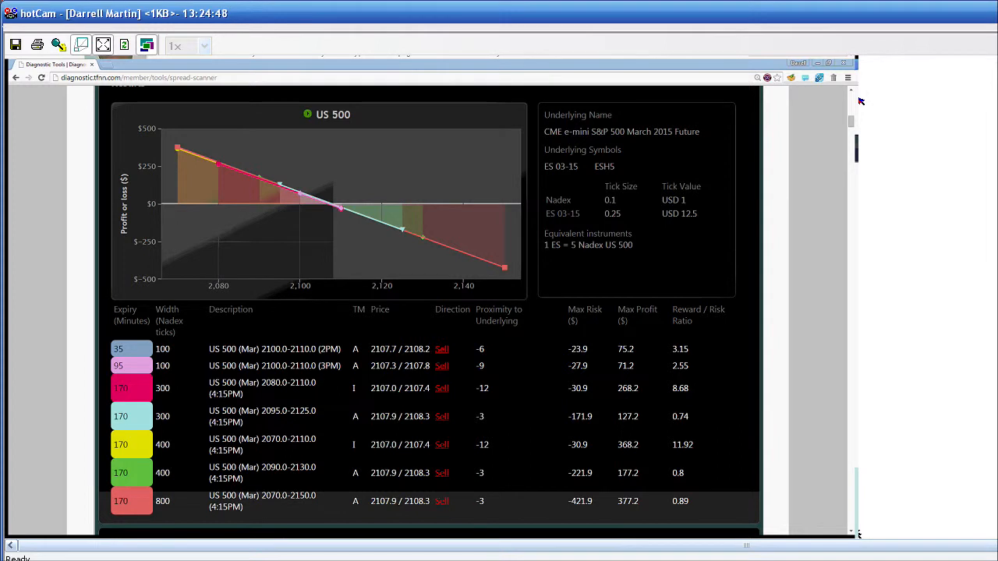
pyautogui.moveTo(763, 271)
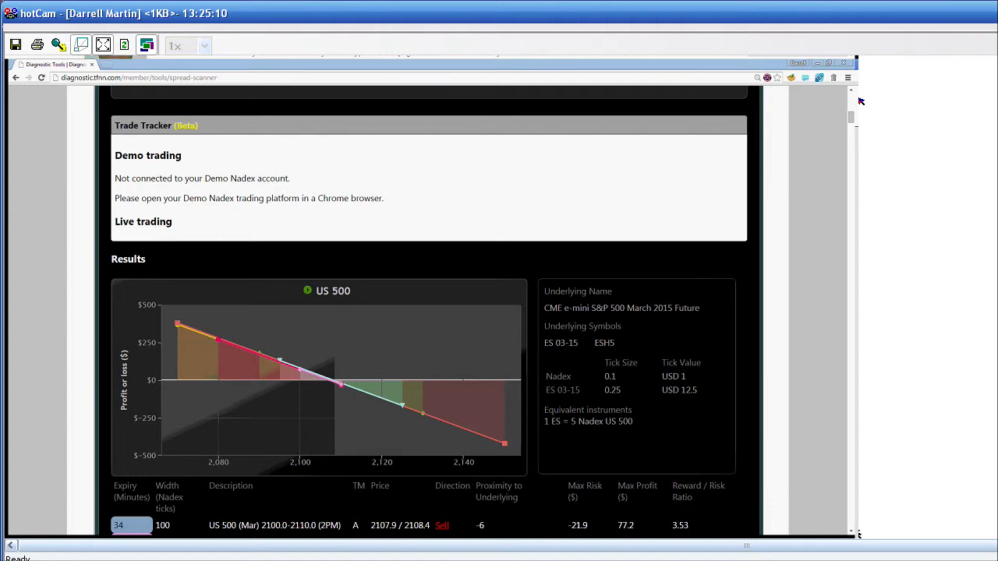
pyautogui.moveTo(762, 180)
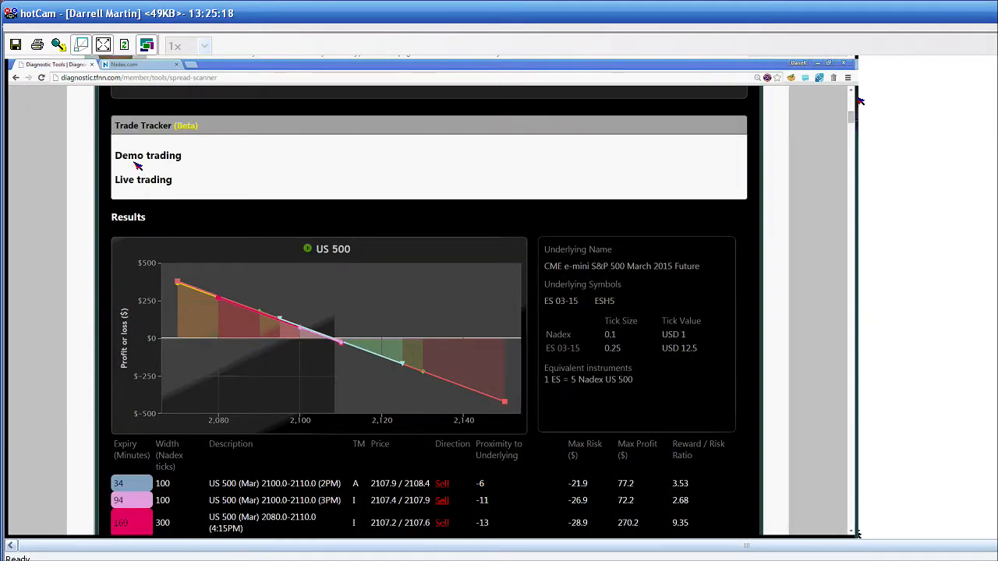
pyautogui.moveTo(232, 245)
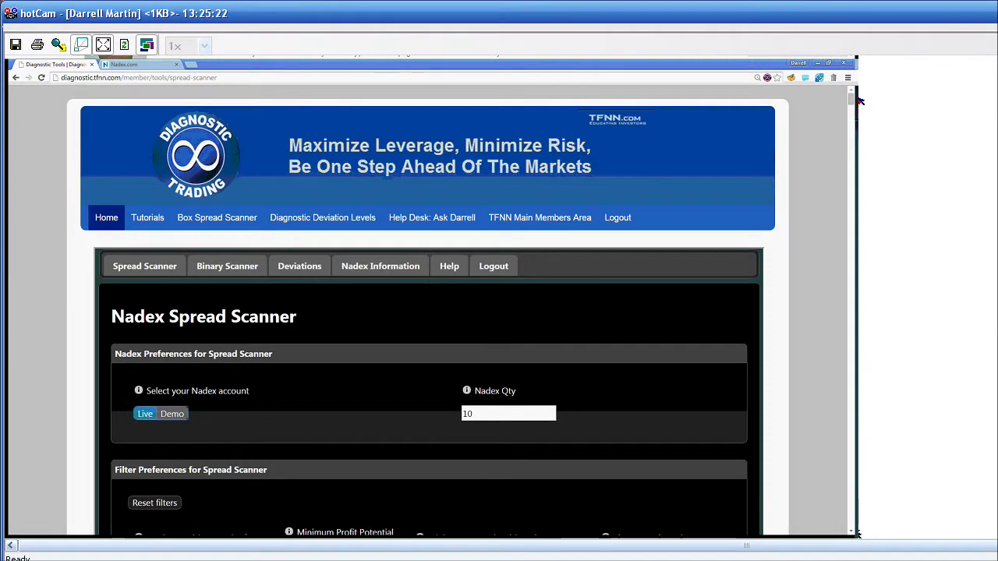
# - Scroll down to the refreshed US 500 sell spread results
pyautogui.scroll(-3)
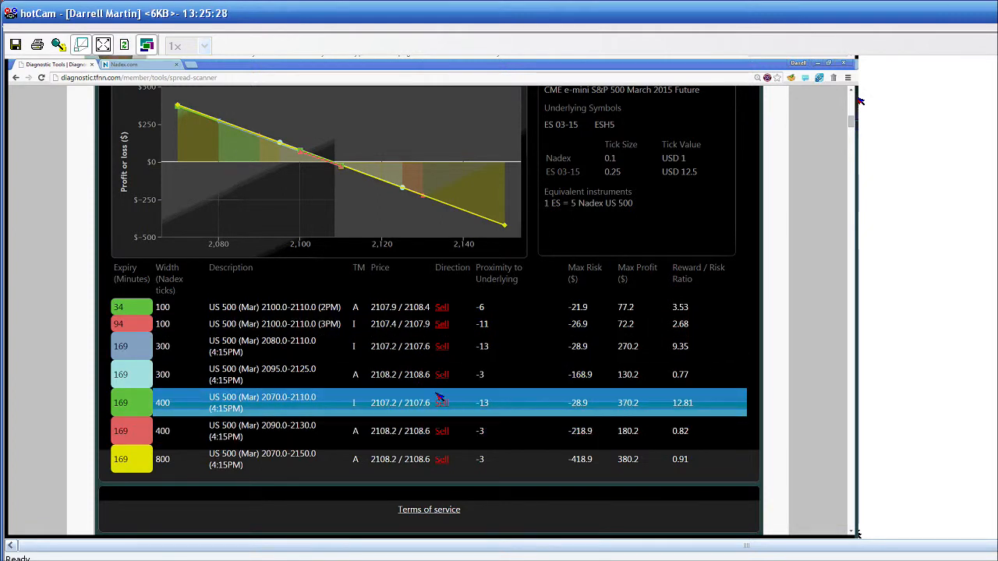
# - Sell 10 US 500 2070–2110 (4:15PM) spreads on the Nadex demo account
pyautogui.click(442, 403)
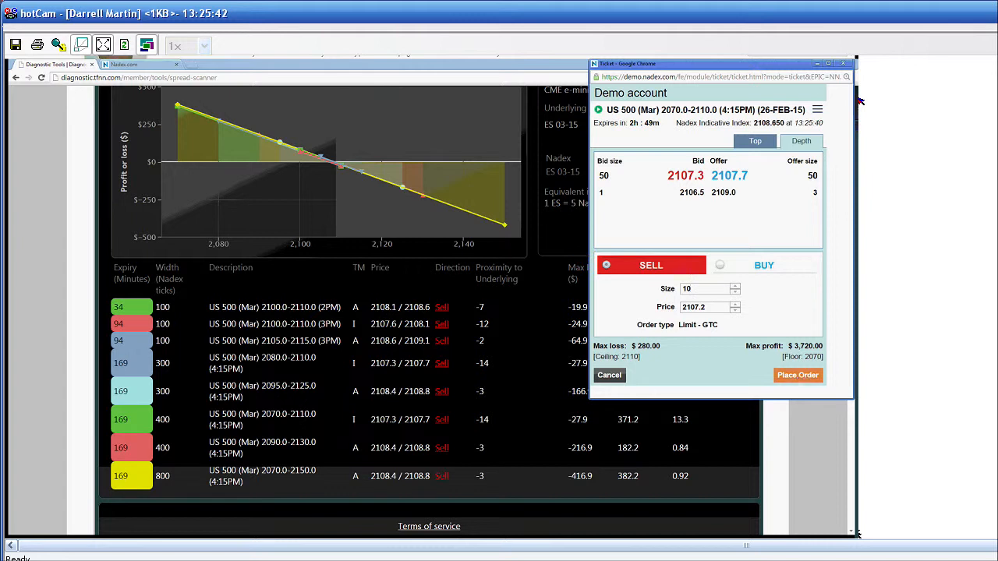
pyautogui.click(797, 375)
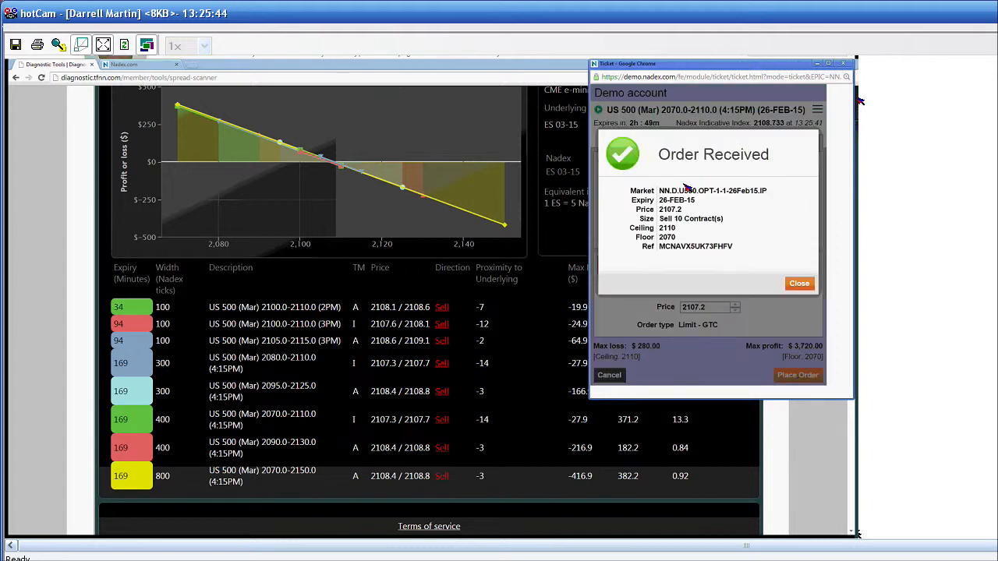
pyautogui.click(799, 283)
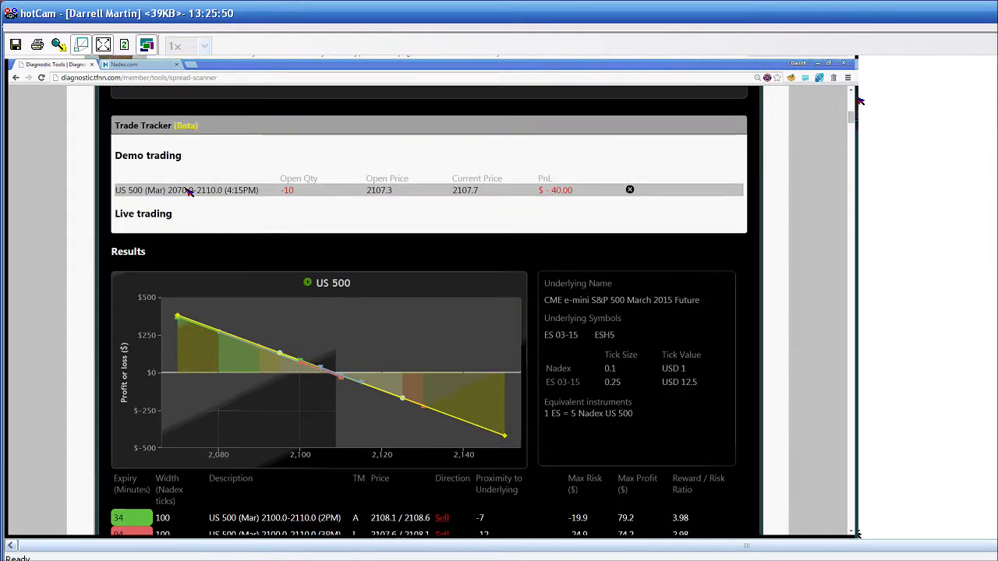
# - Submit a closing buy order for the demo position, then amend its limit to 2107.2
pyautogui.click(141, 64)
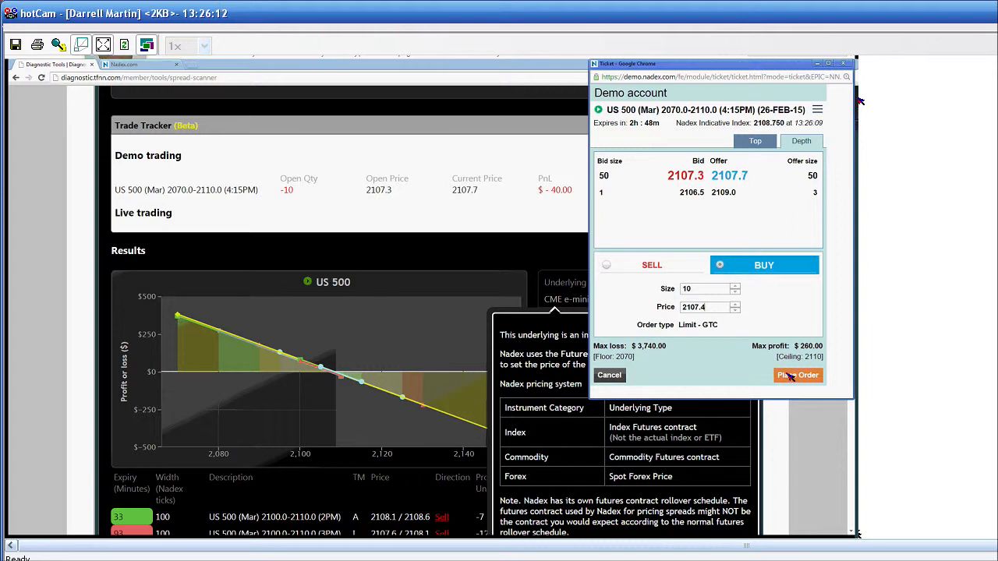
pyautogui.click(797, 375)
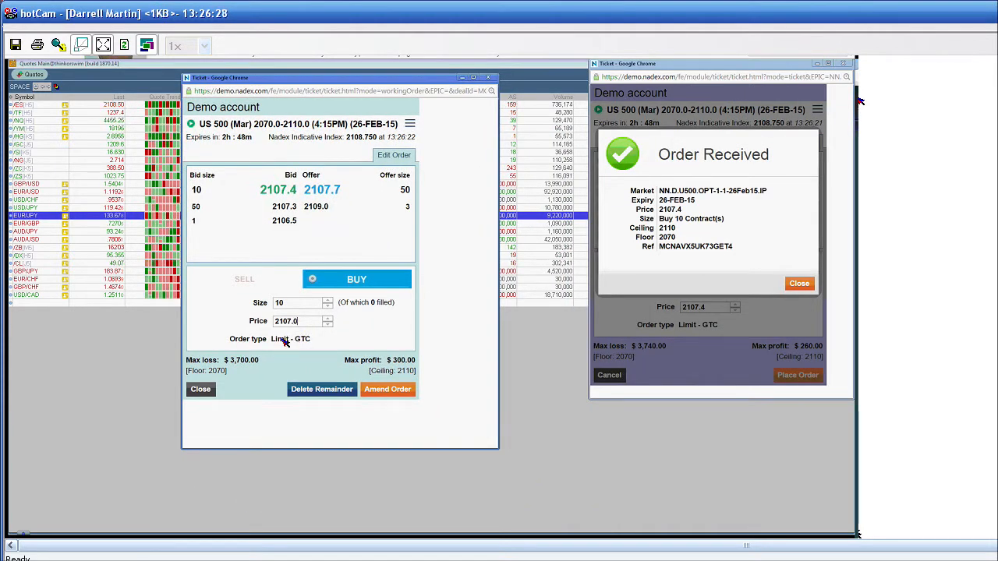
pyautogui.click(327, 318)
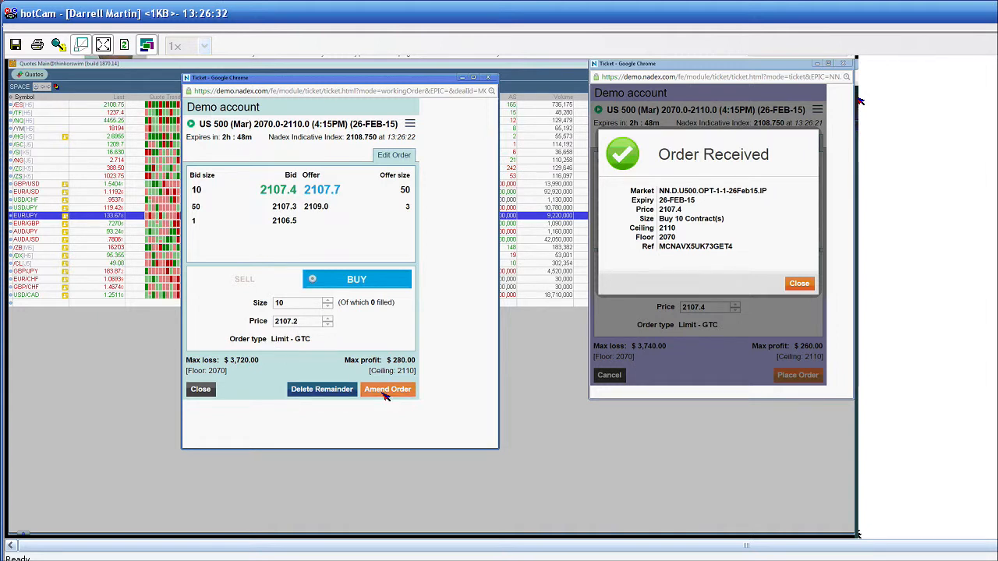
pyautogui.click(388, 389)
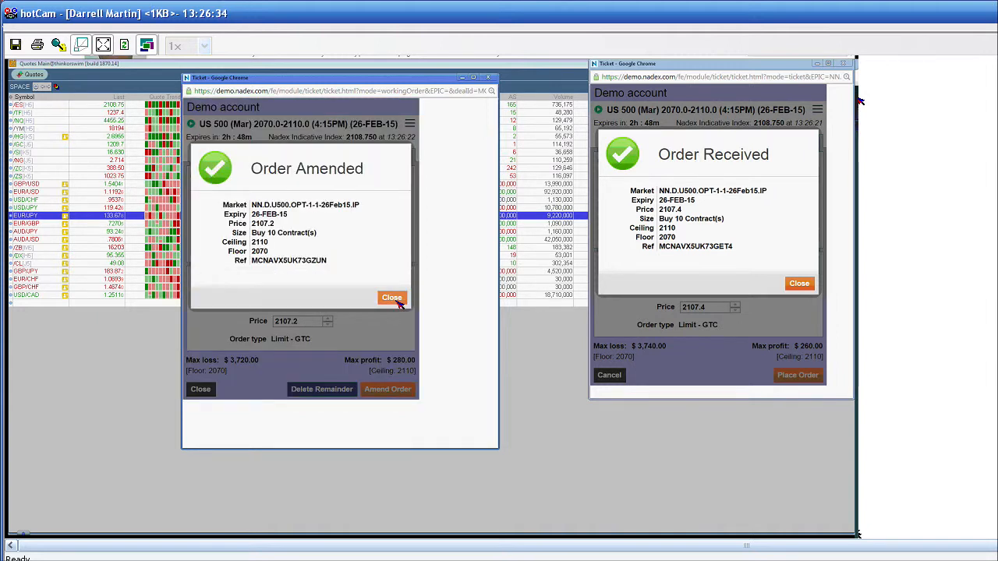
pyautogui.click(391, 298)
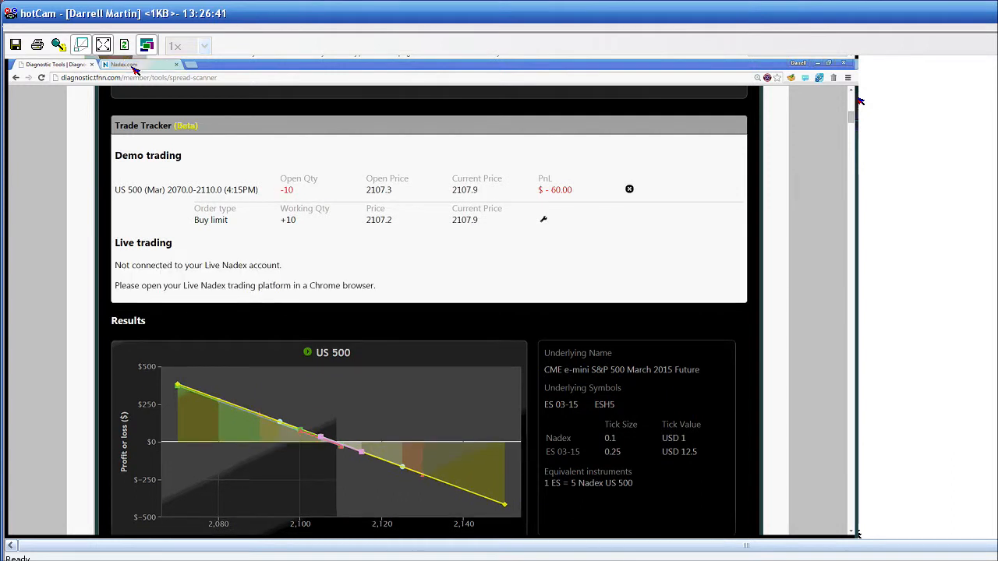
# - Switch to the Nadex demo tab listing the US 500 open position and working order
pyautogui.click(141, 64)
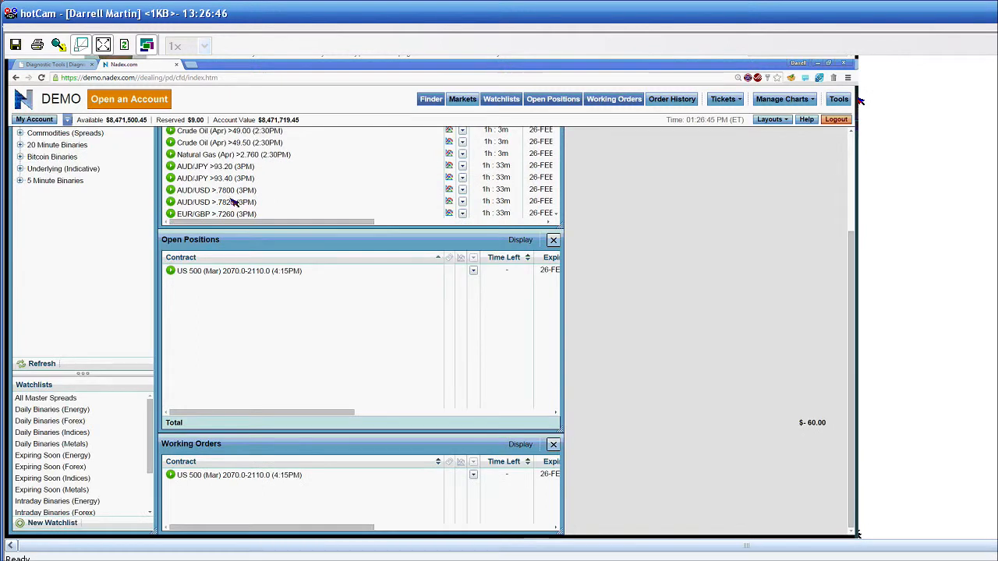
pyautogui.moveTo(304, 454)
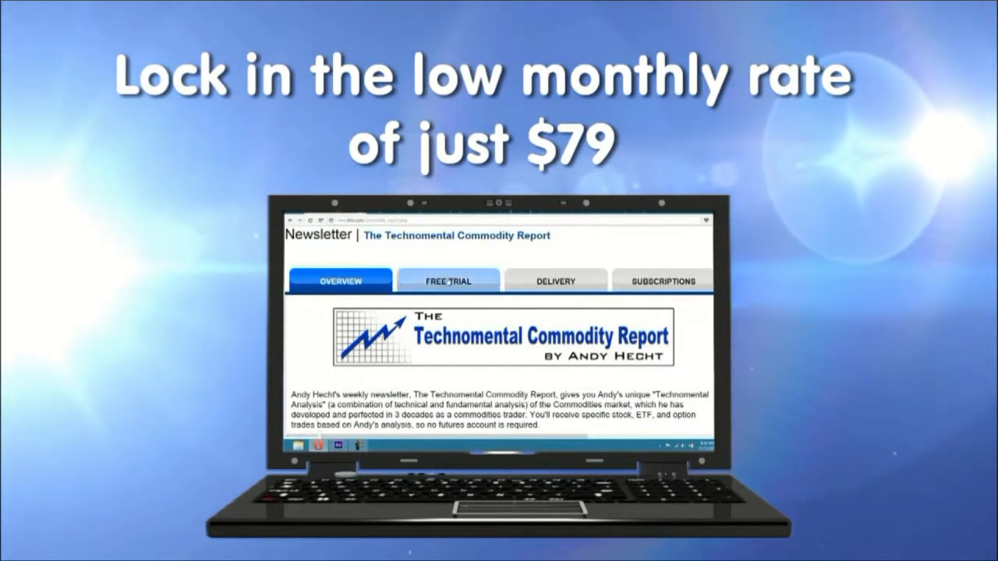
# - Show the one-month, $79-value free trial for The Technomental Commodity Report
pyautogui.click(448, 280)
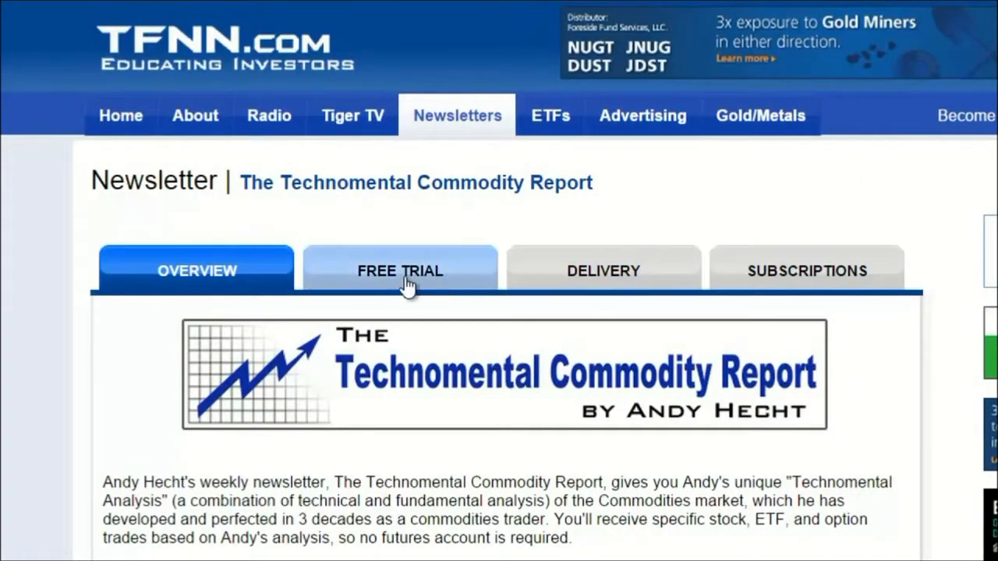
pyautogui.click(399, 271)
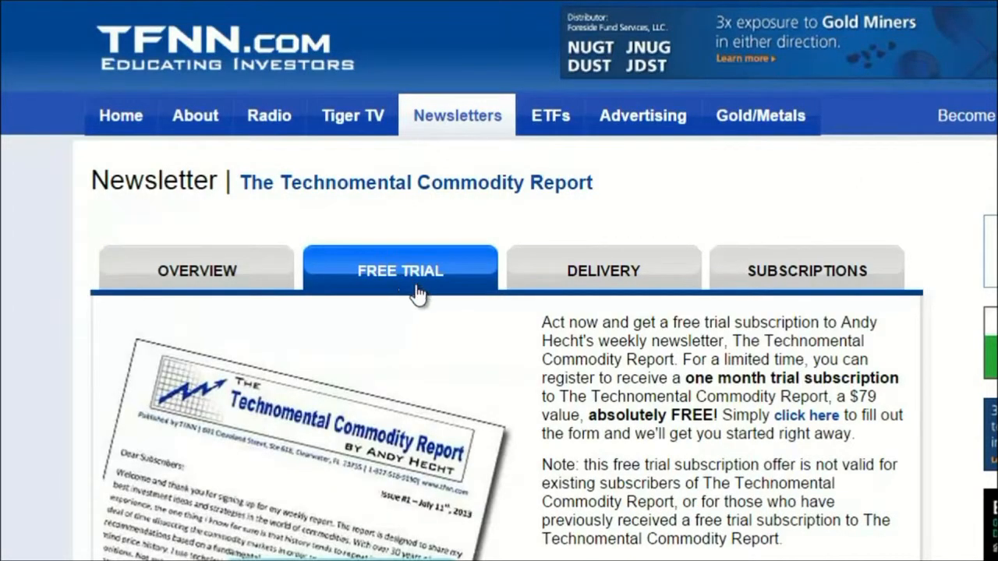
pyautogui.moveTo(363, 468)
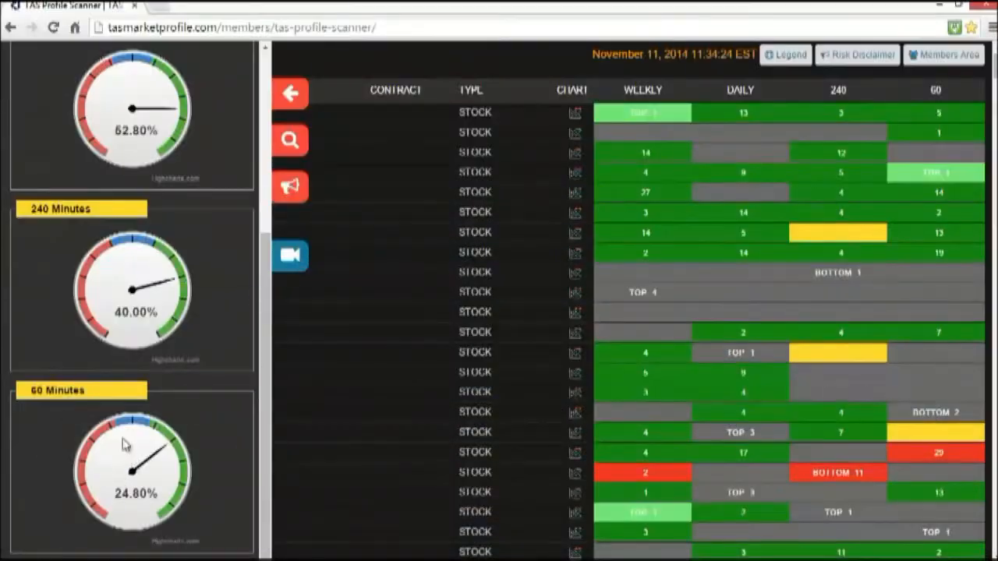
pyautogui.moveTo(257, 349)
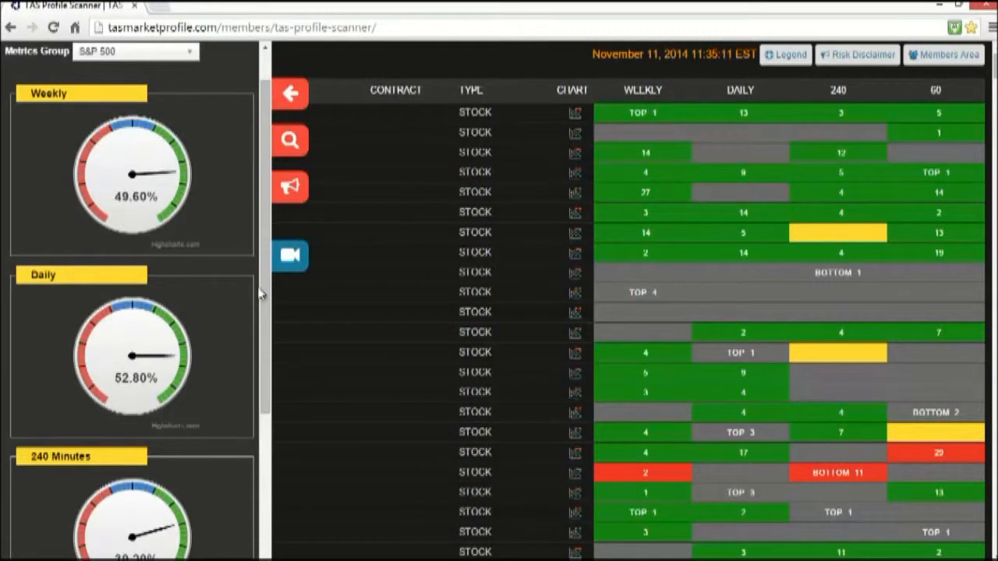
pyautogui.moveTo(101, 319)
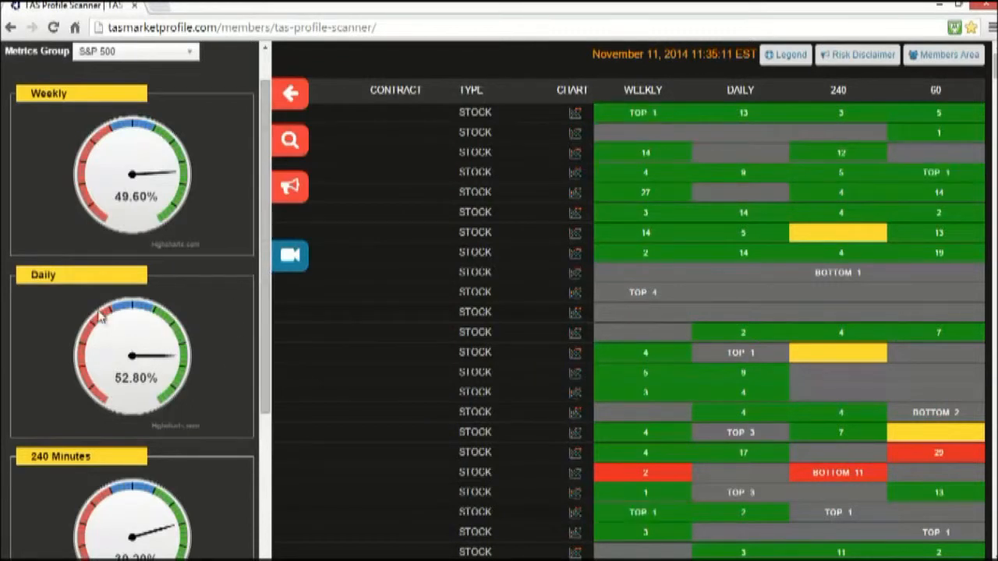
pyautogui.moveTo(156, 363)
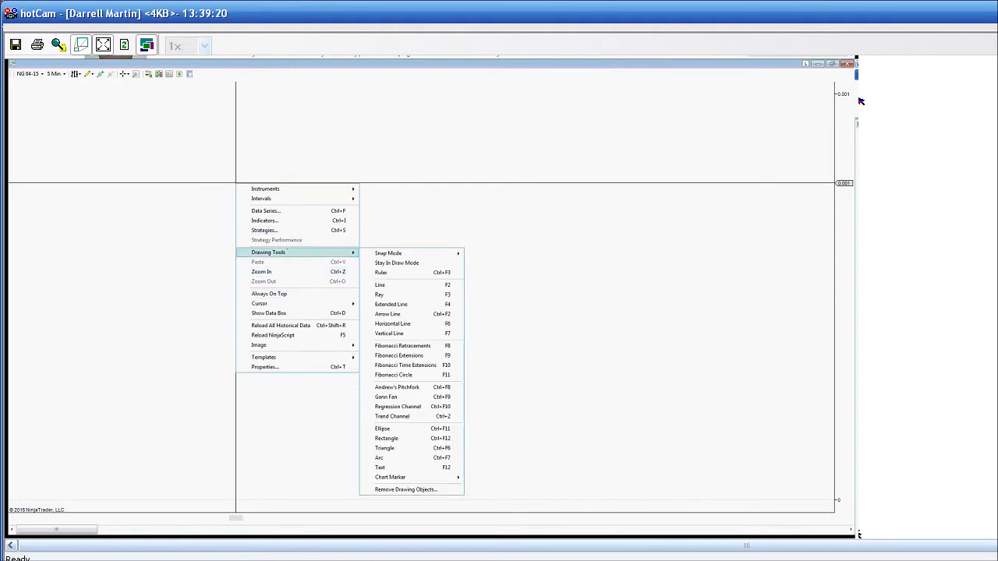
pyautogui.moveTo(269, 221)
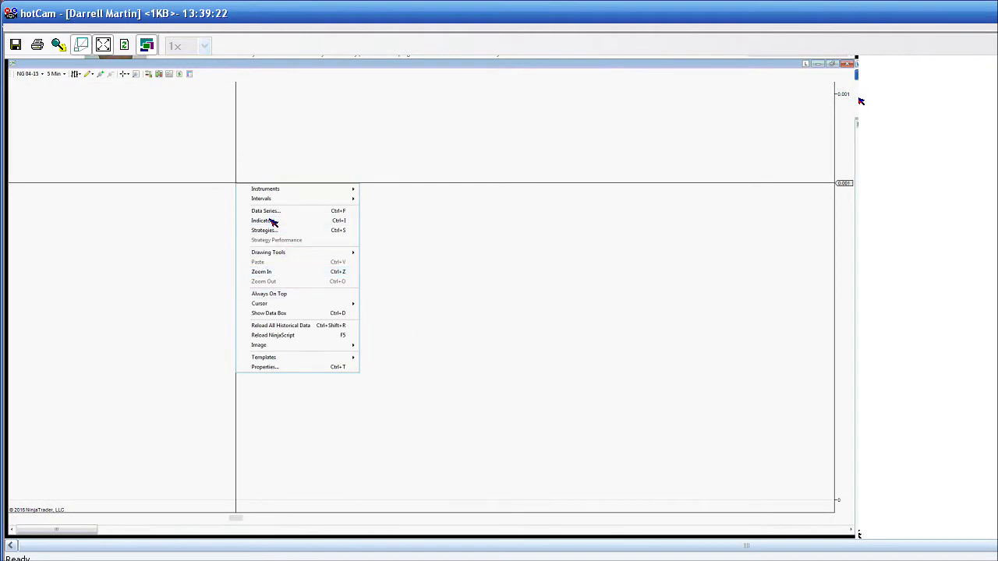
# - Add the A.P.E.X. Diagnostic Expected Volume indicator to the NG 04-15 chart
pyautogui.click(264, 221)
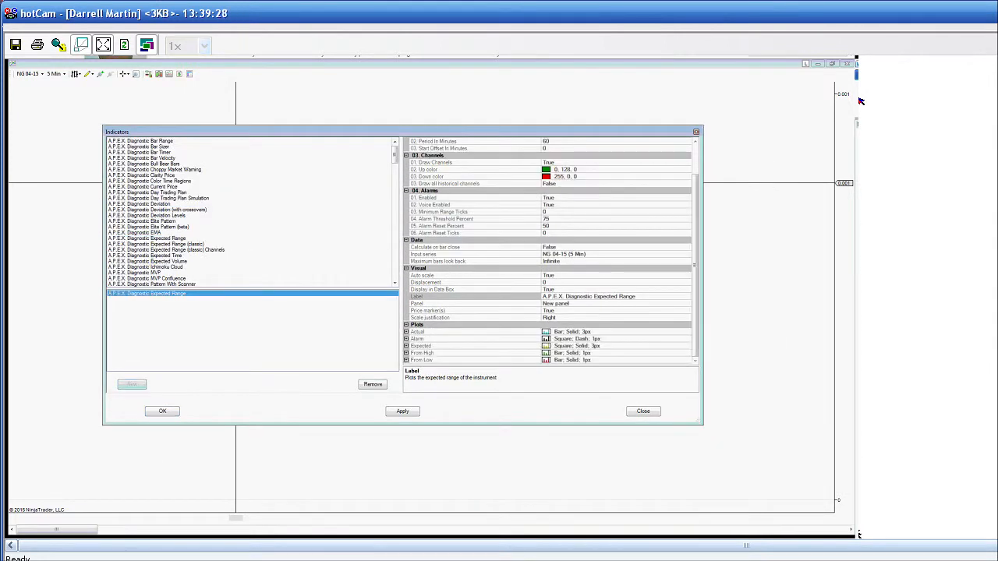
pyautogui.click(162, 411)
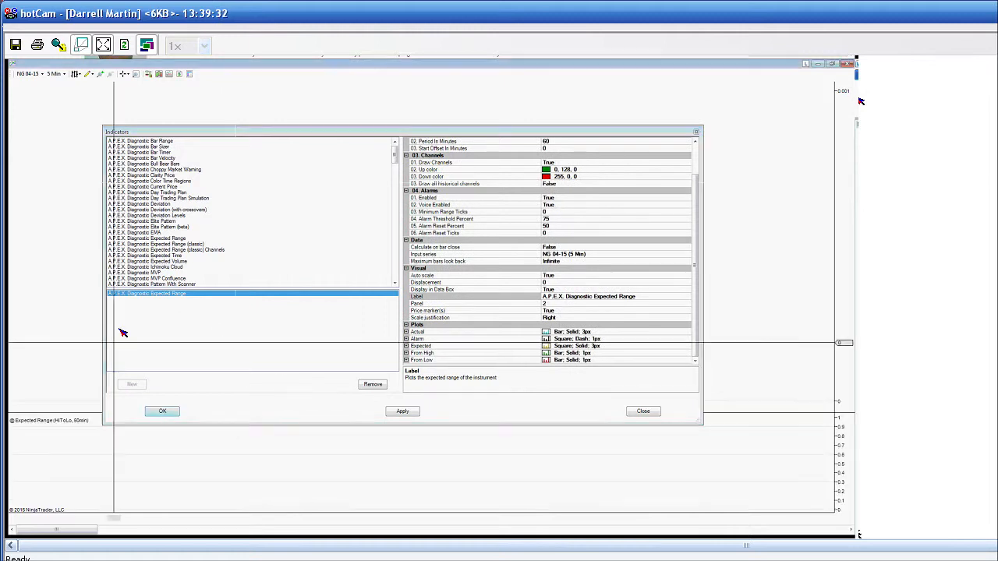
pyautogui.click(162, 411)
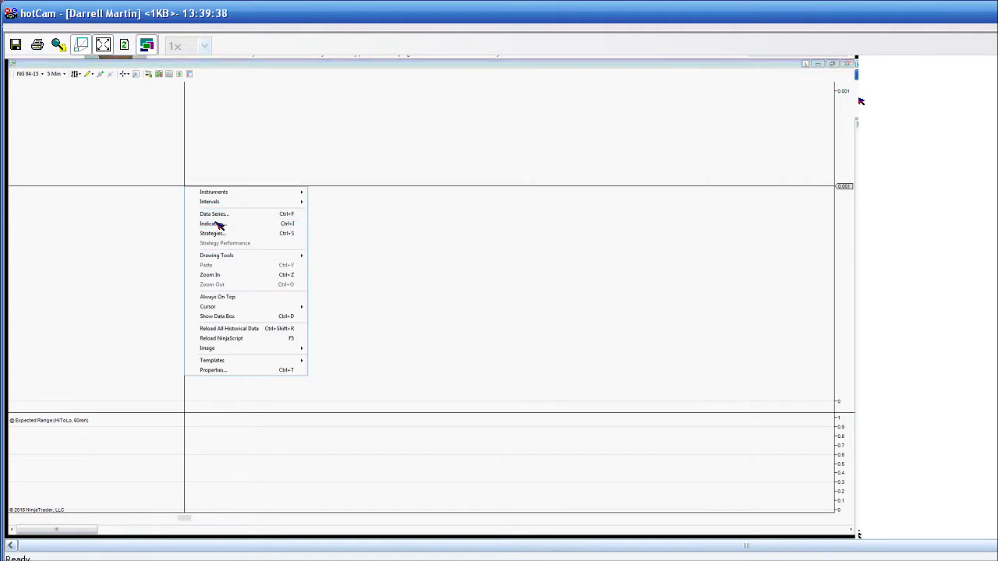
pyautogui.click(211, 224)
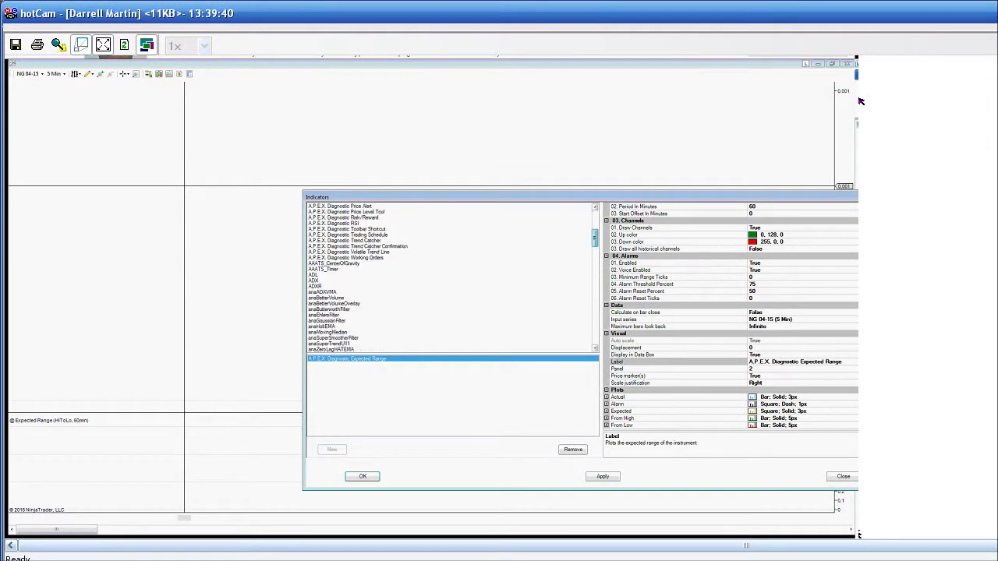
pyautogui.scroll(-3)
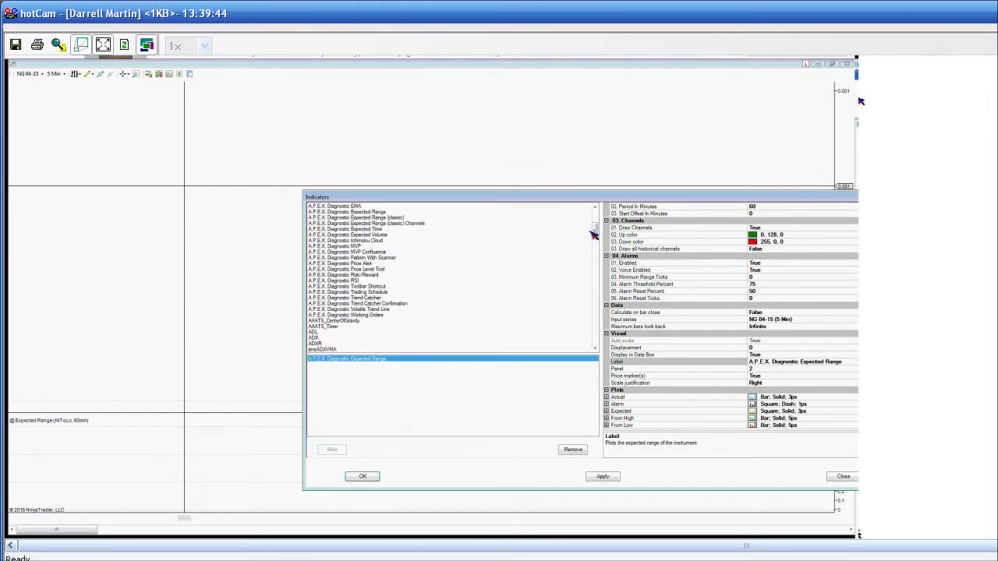
pyautogui.click(363, 364)
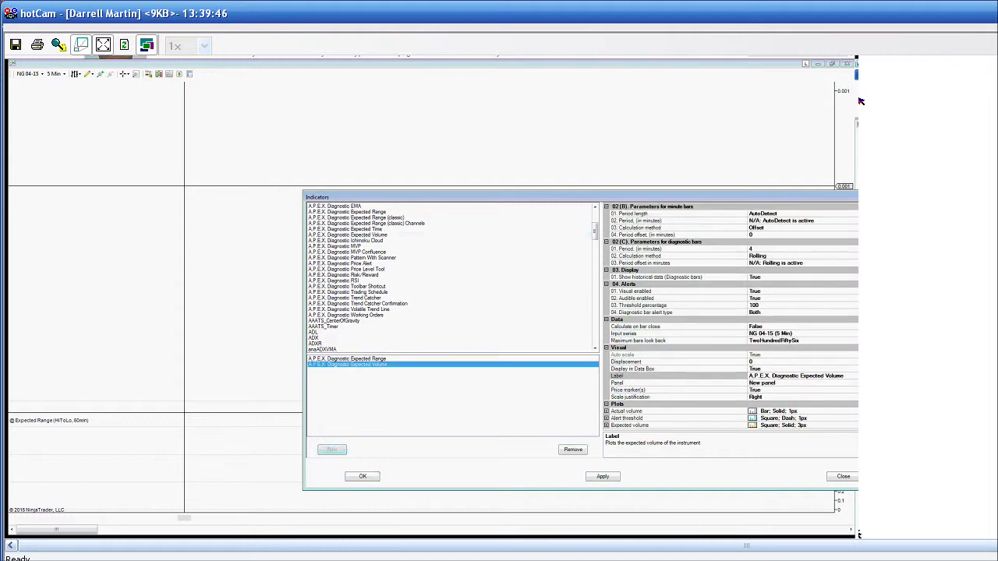
pyautogui.click(362, 477)
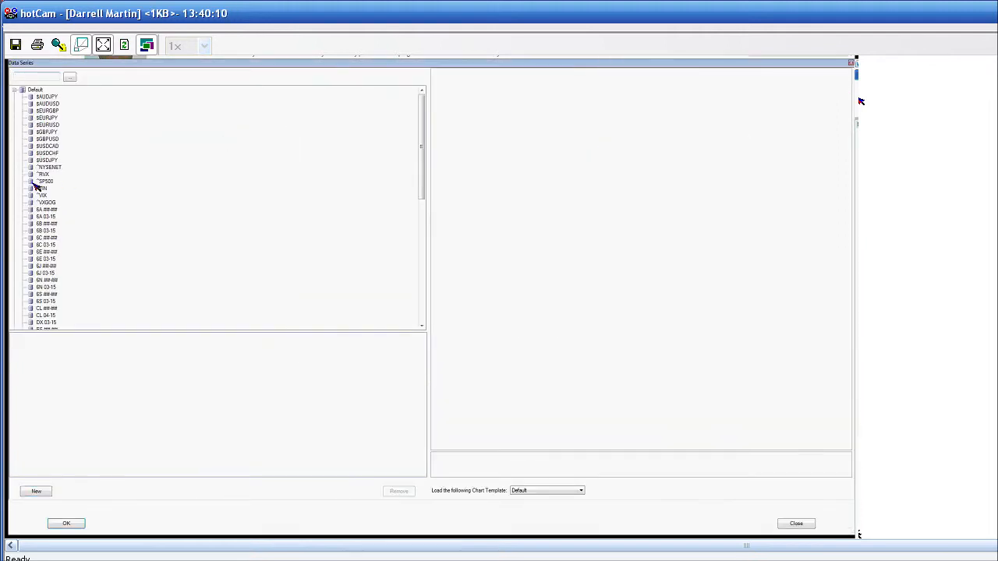
# - Set the chart's data series to $EURUSD with 5-minute bars
pyautogui.click(47, 125)
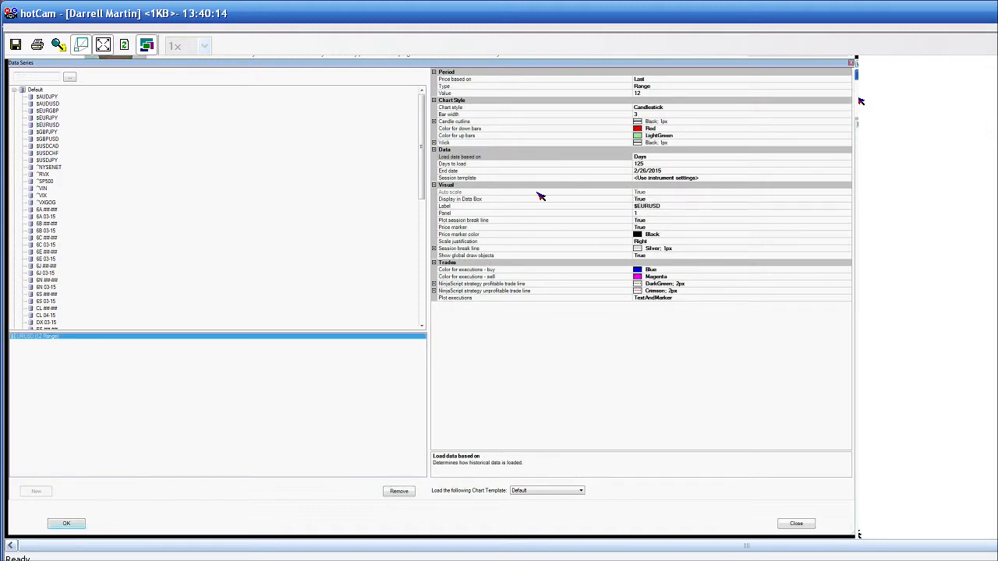
pyautogui.click(639, 85)
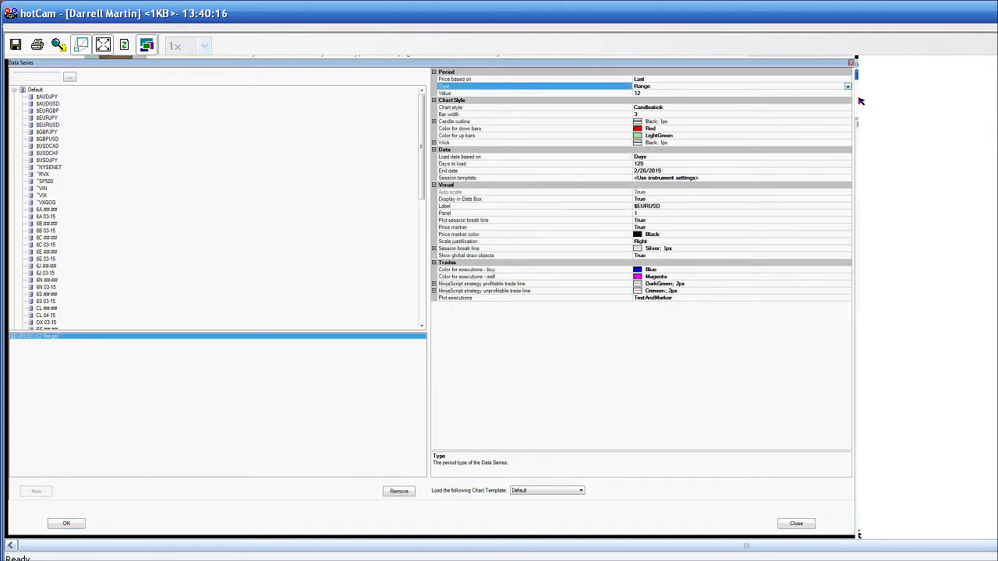
pyautogui.click(847, 86)
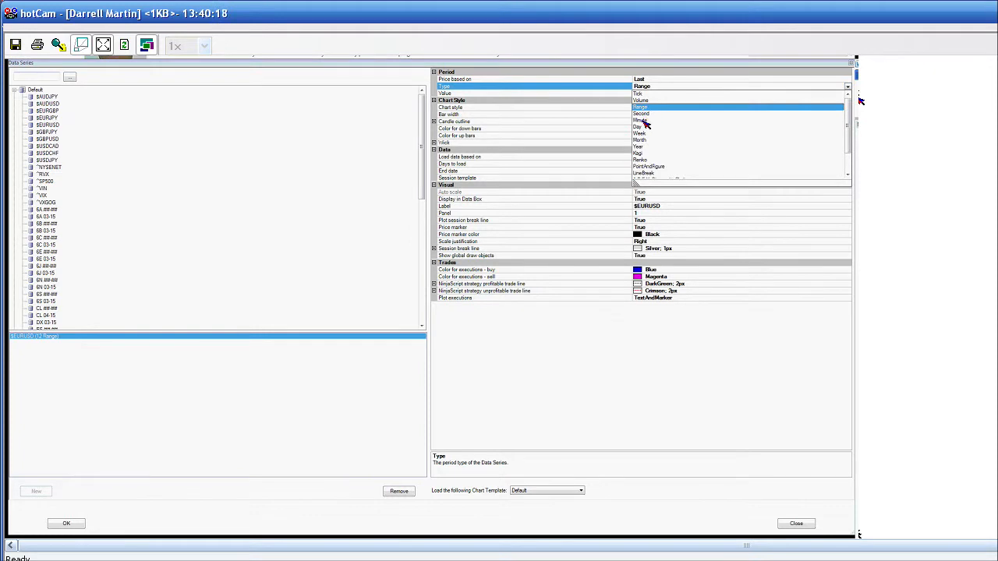
pyautogui.click(641, 121)
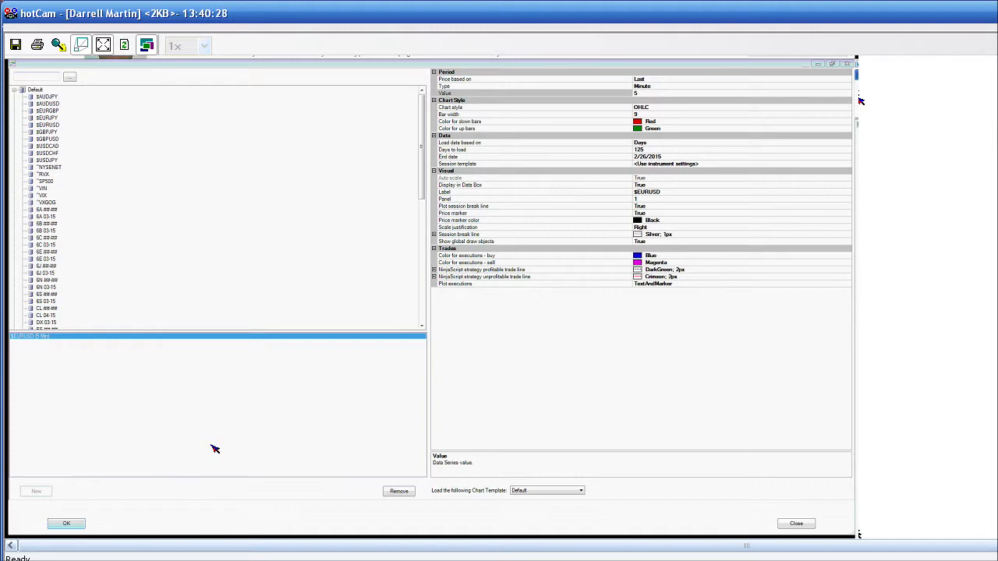
pyautogui.click(66, 524)
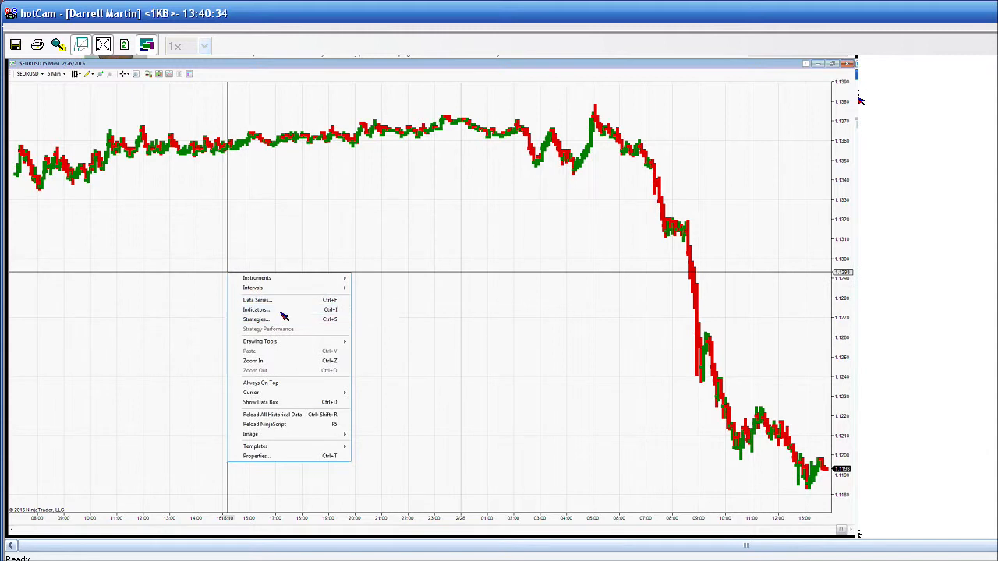
# - Add A.P.E.X. Diagnostic Expected Range (20-minute period) and Expected Volume to the EUR/USD chart
pyautogui.click(256, 310)
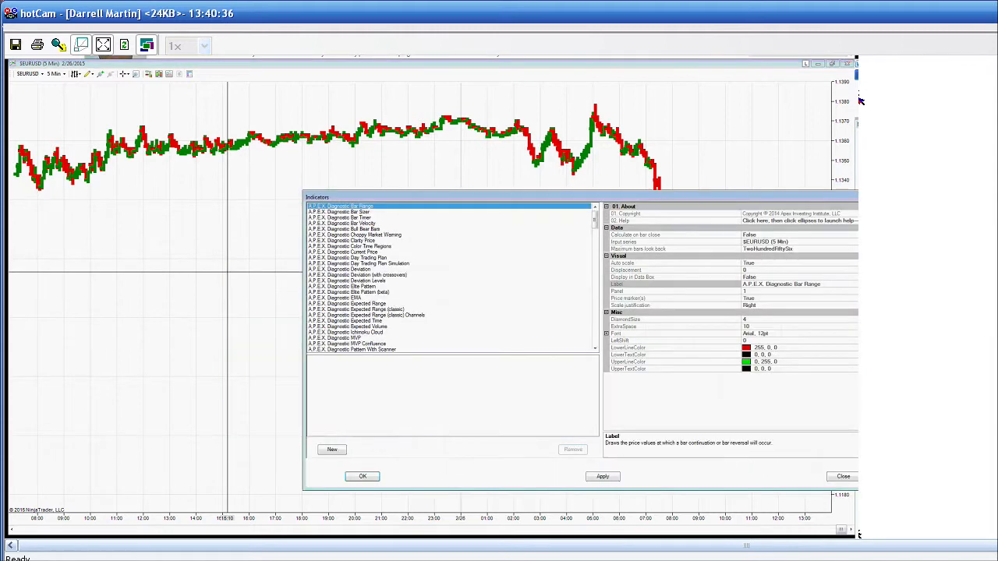
pyautogui.click(353, 280)
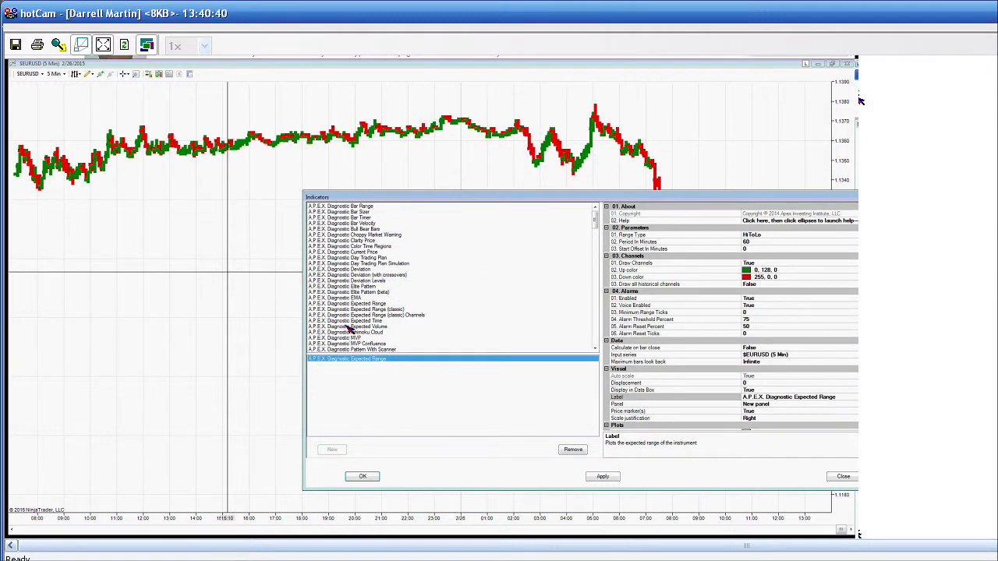
pyautogui.click(367, 304)
pyautogui.write('20')
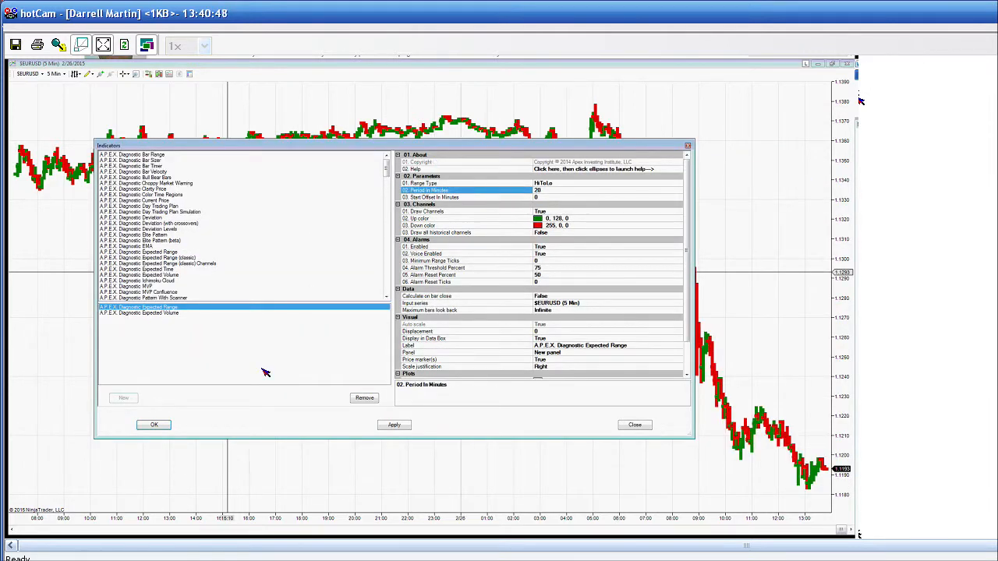
pyautogui.click(154, 425)
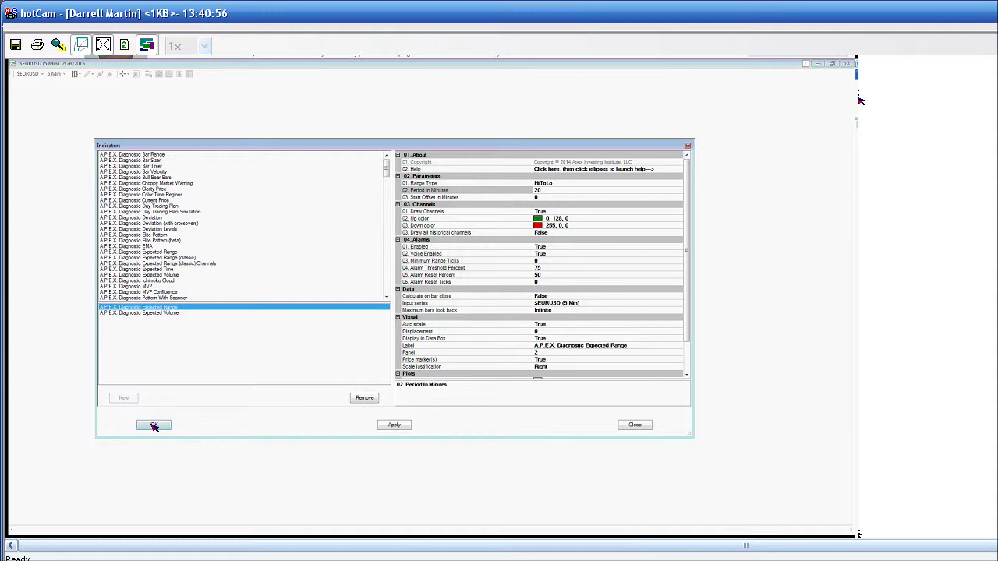
pyautogui.click(154, 425)
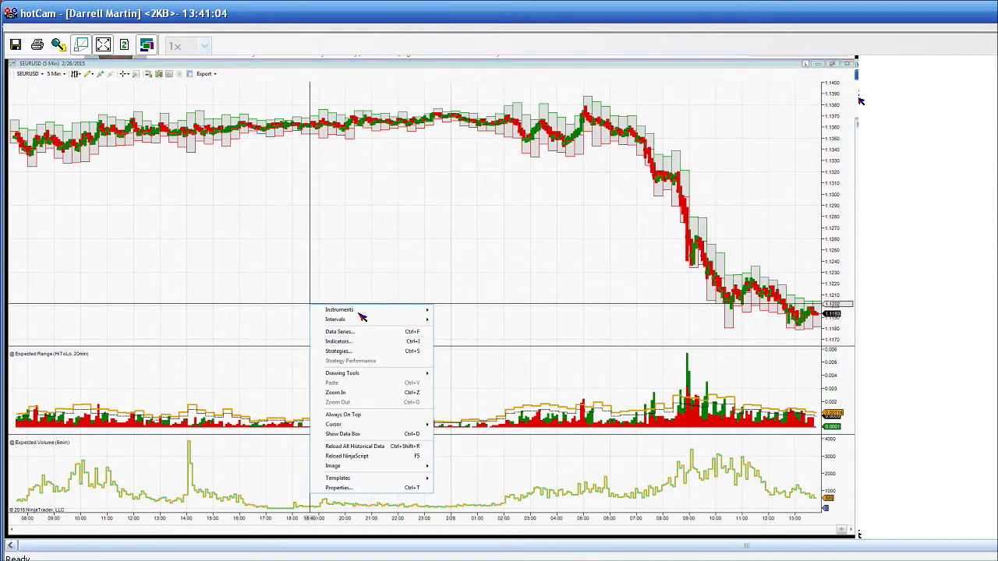
# - Review the A.P.E.X. Diagnostic Expected Volume properties, then close with OK so the chart redraws
pyautogui.click(338, 341)
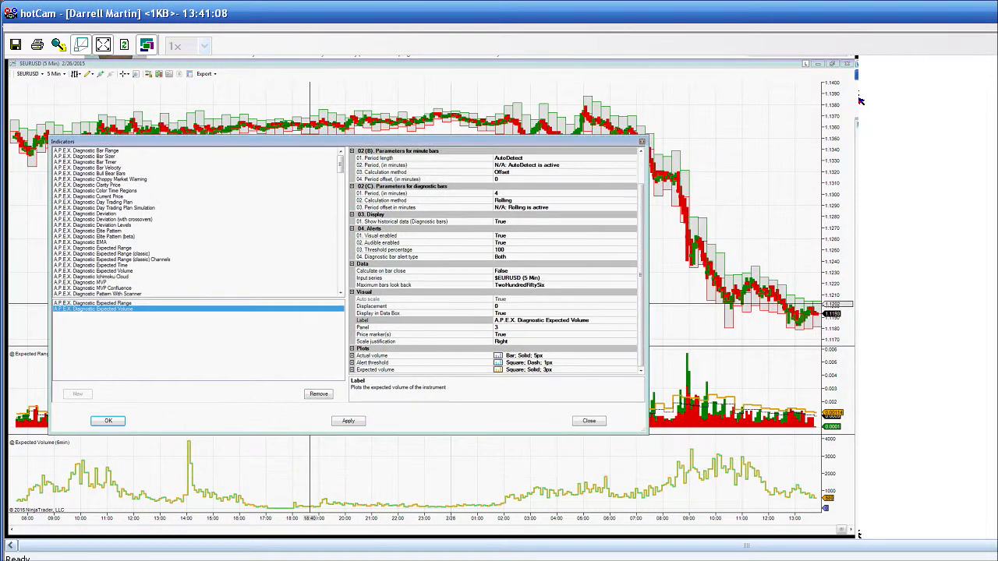
pyautogui.moveTo(616, 277)
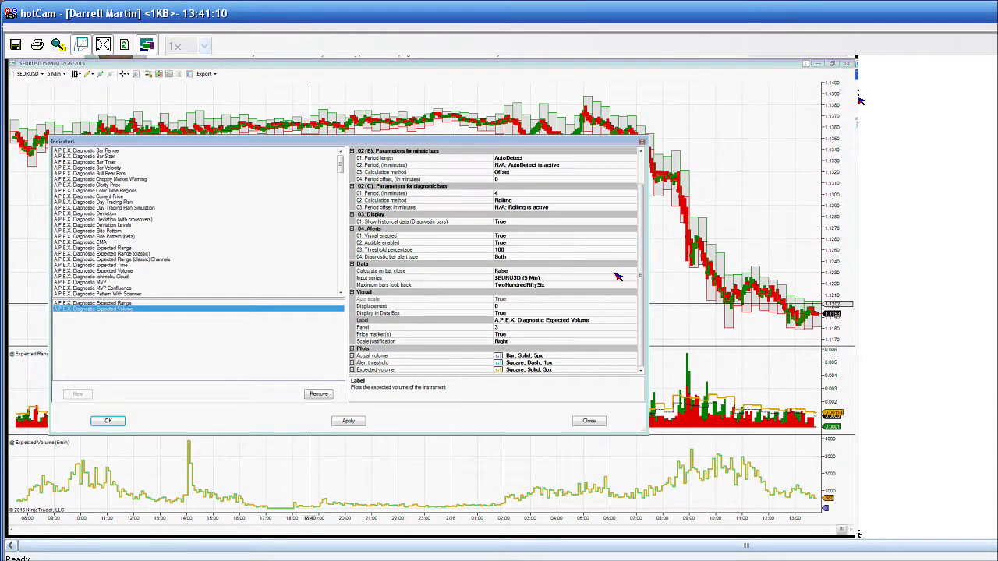
pyautogui.moveTo(413, 267)
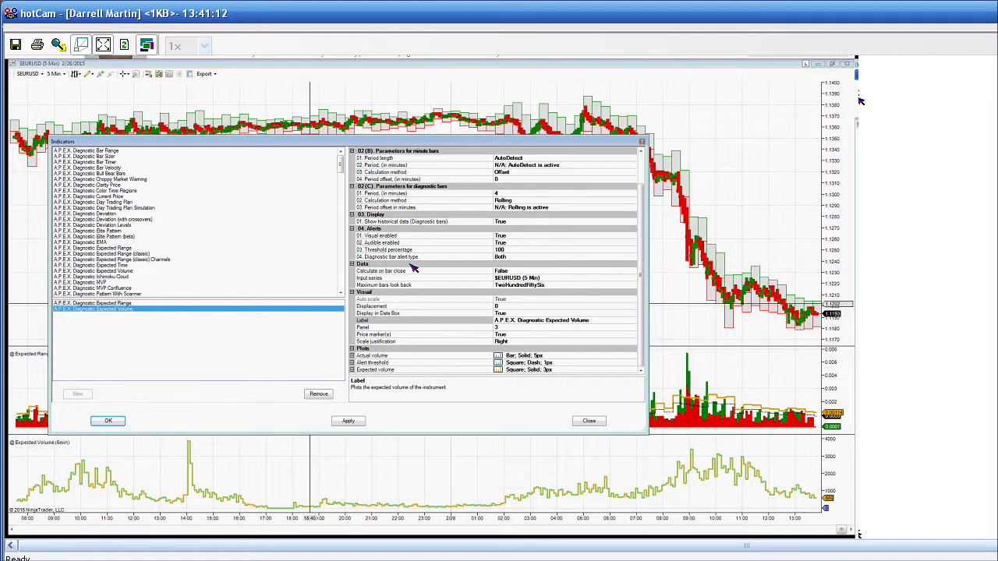
pyautogui.moveTo(436, 228)
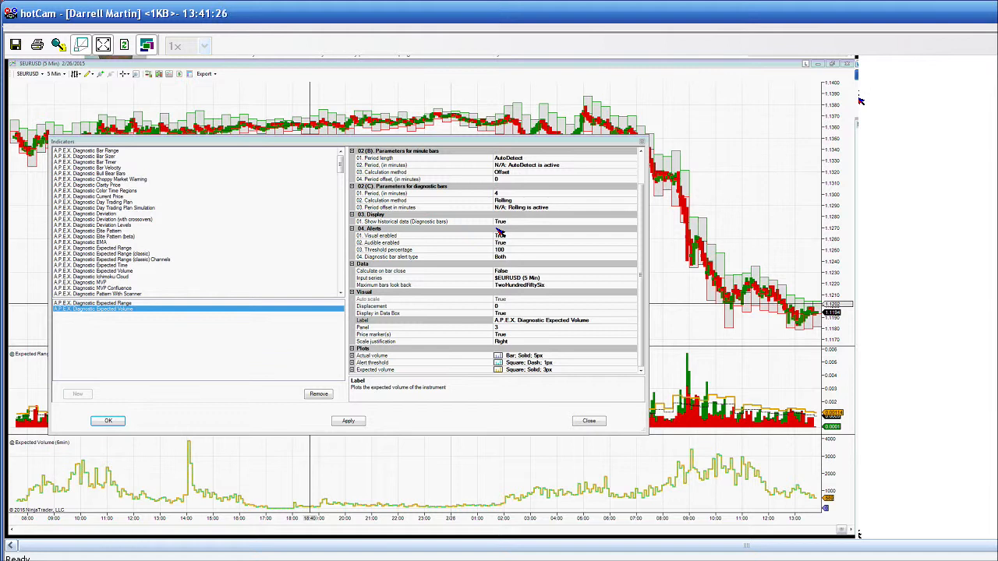
pyautogui.click(108, 420)
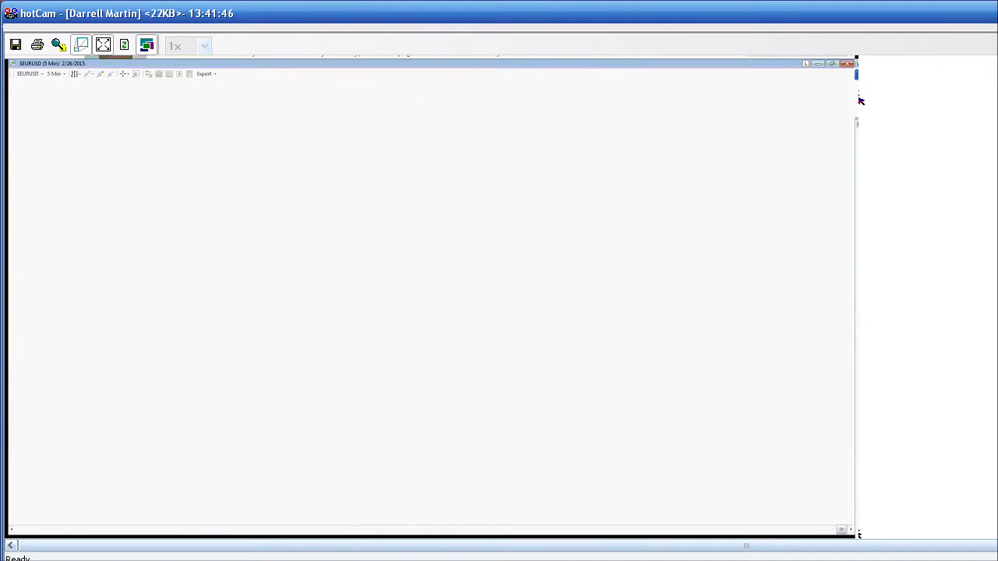
pyautogui.moveTo(351, 312)
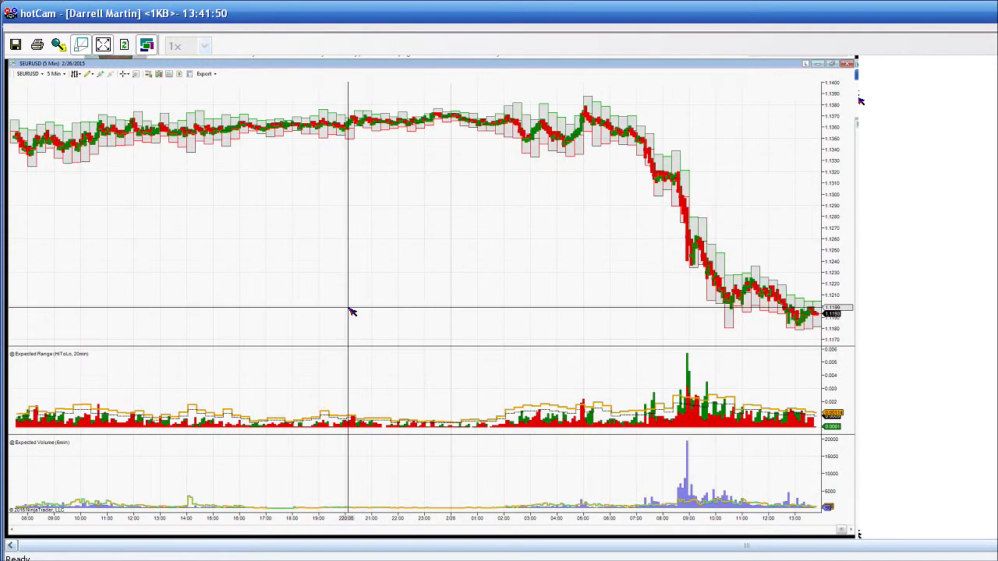
pyautogui.moveTo(793, 312)
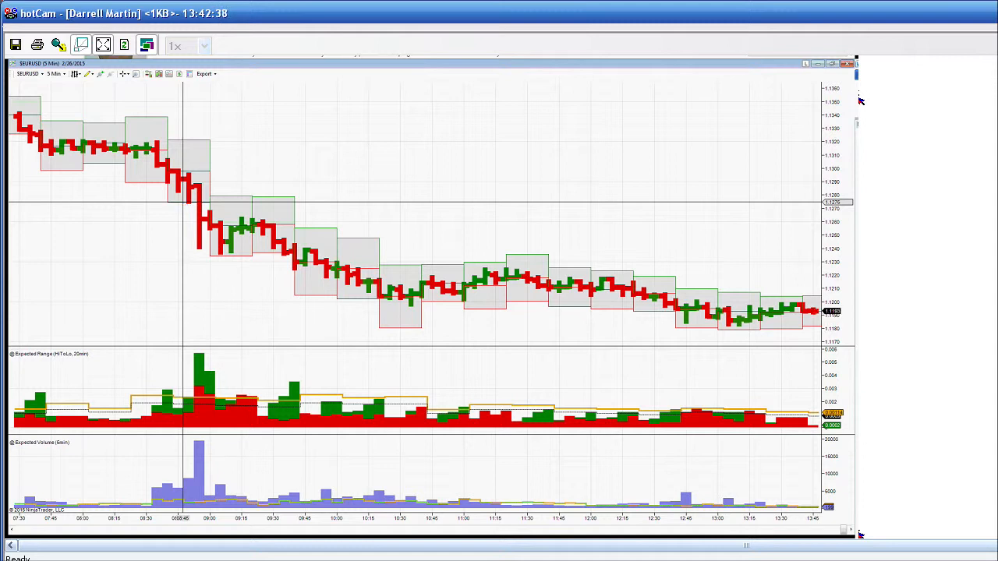
pyautogui.moveTo(187, 206)
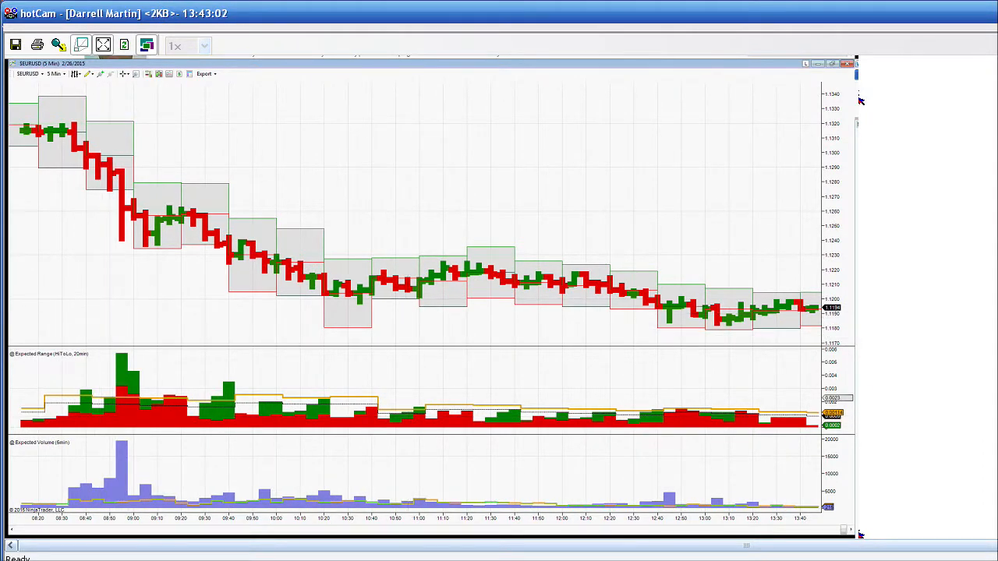
pyautogui.moveTo(441, 335)
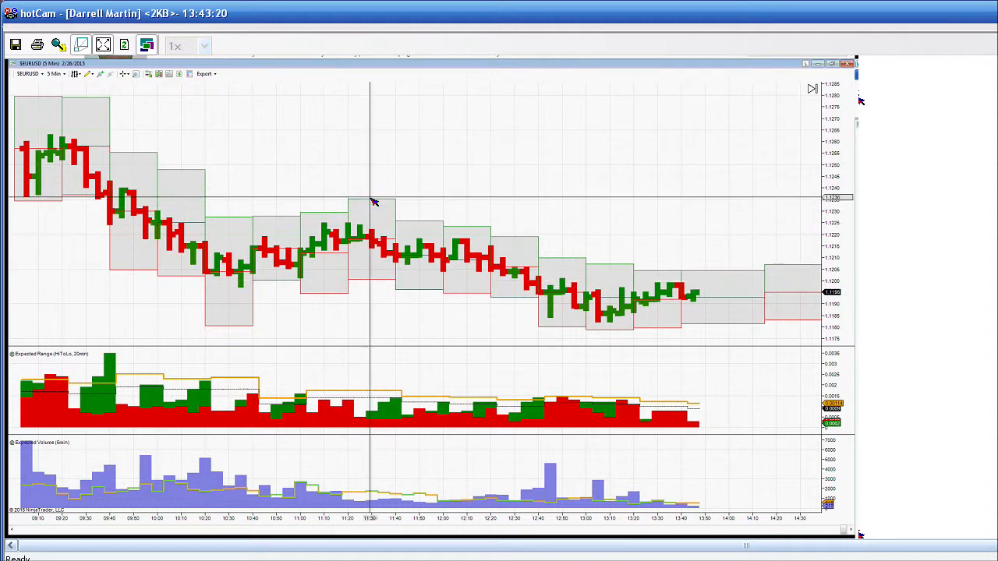
pyautogui.moveTo(374, 204)
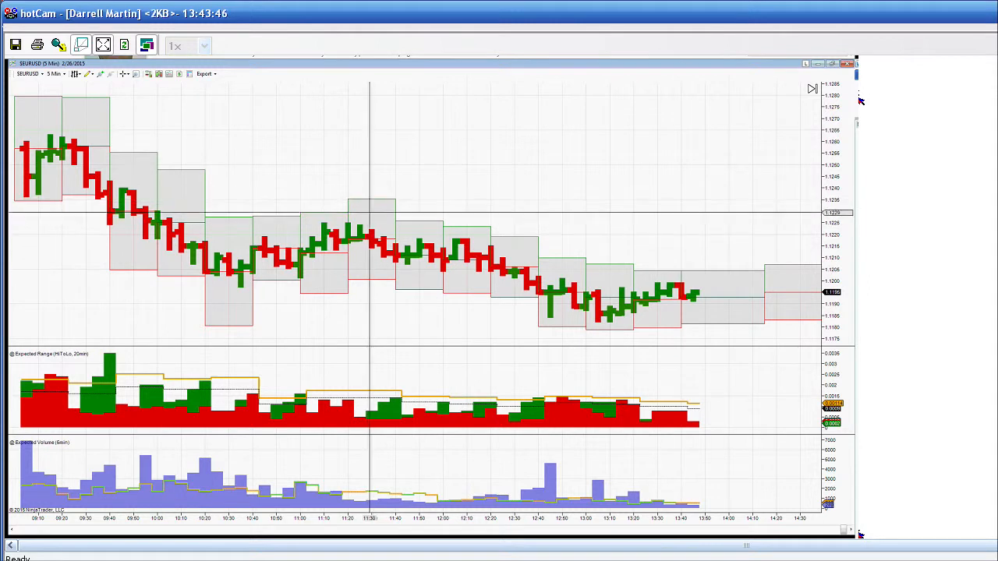
pyautogui.moveTo(278, 234)
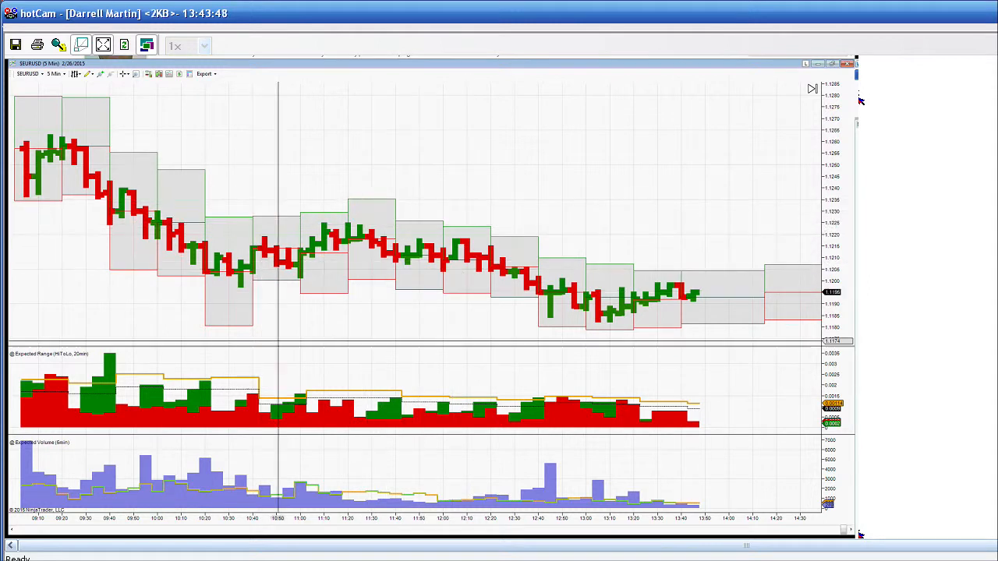
pyautogui.moveTo(370, 370)
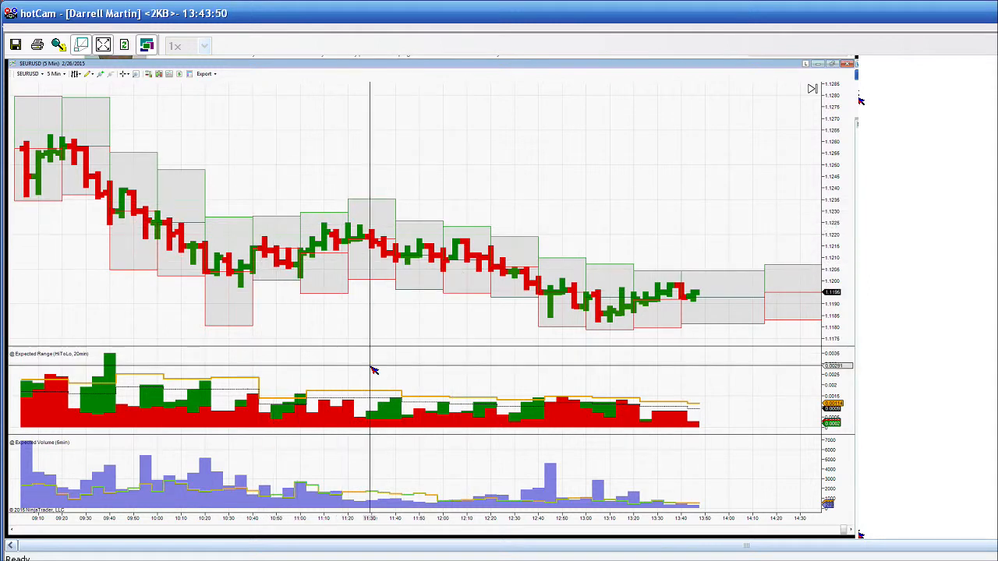
pyautogui.moveTo(374, 282)
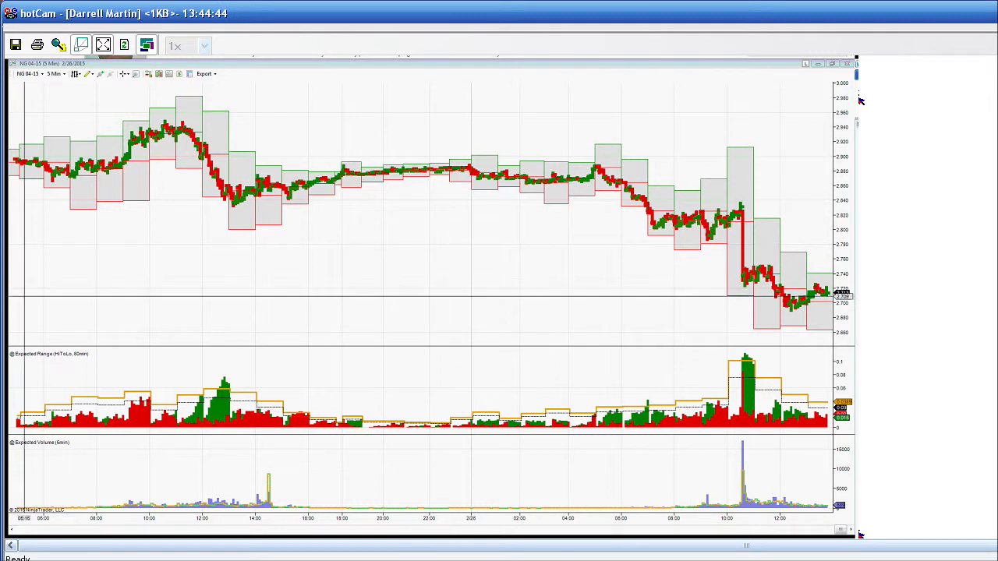
pyautogui.moveTo(733, 518)
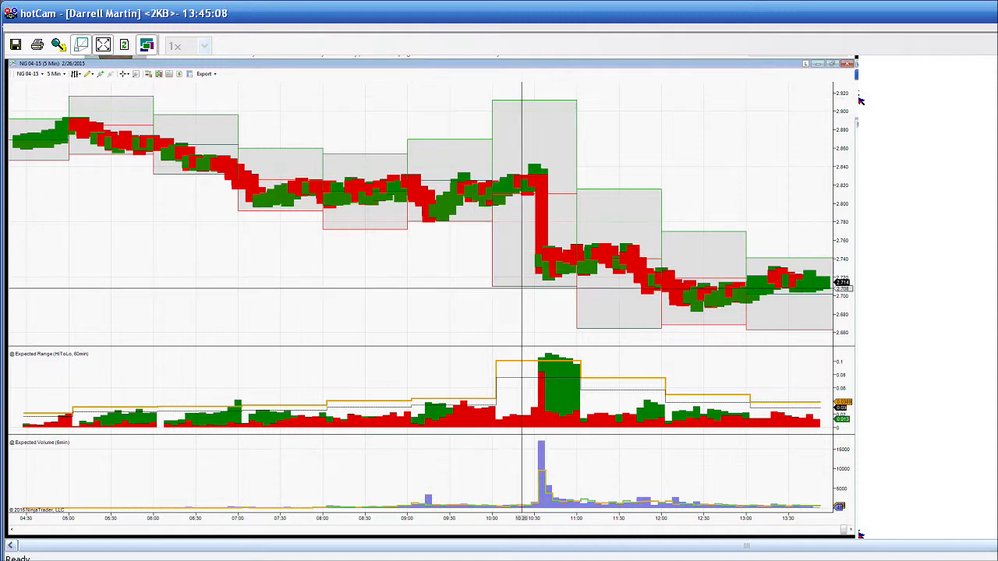
pyautogui.moveTo(515, 101)
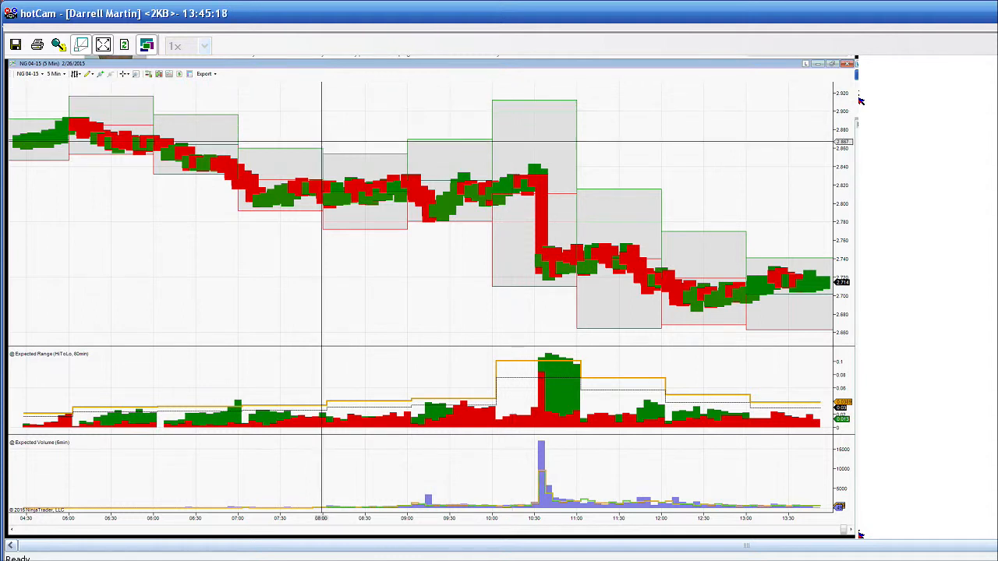
pyautogui.moveTo(325, 146)
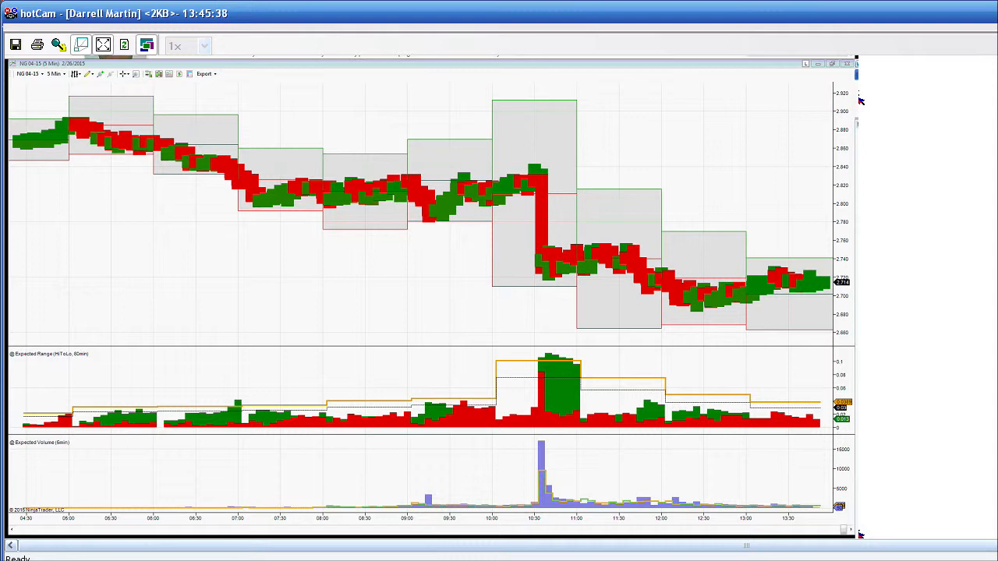
pyautogui.moveTo(377, 198)
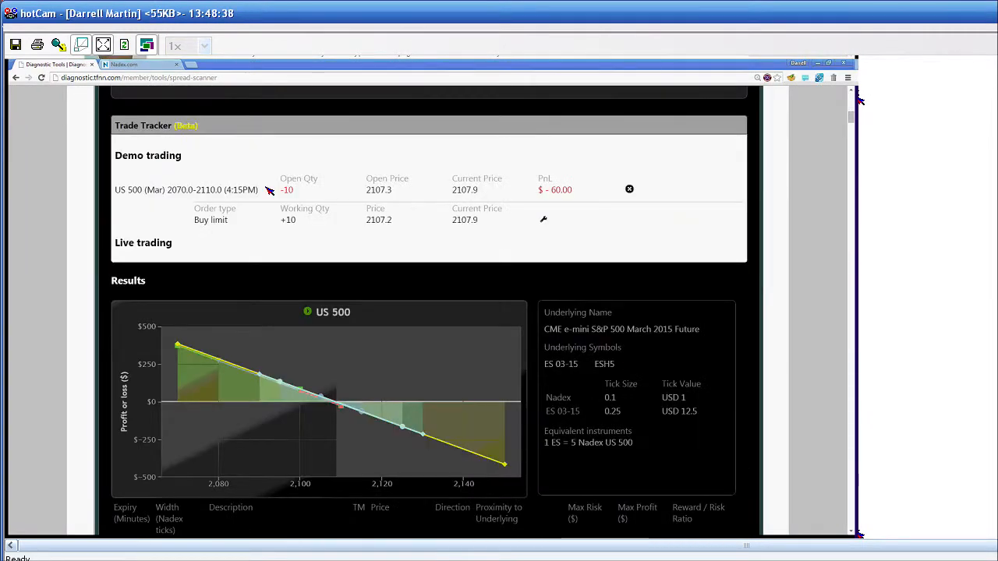
pyautogui.scroll(-3)
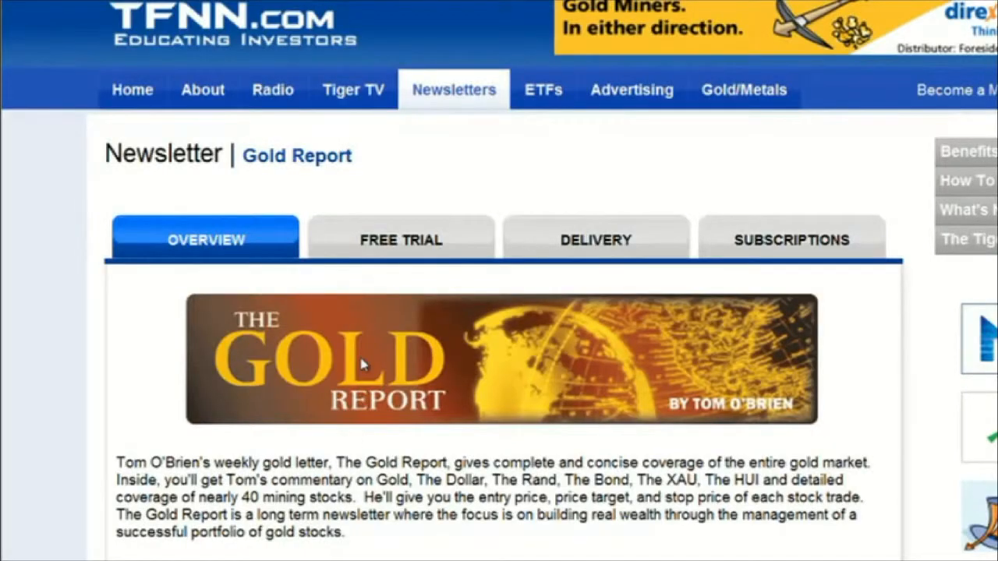
pyautogui.click(401, 239)
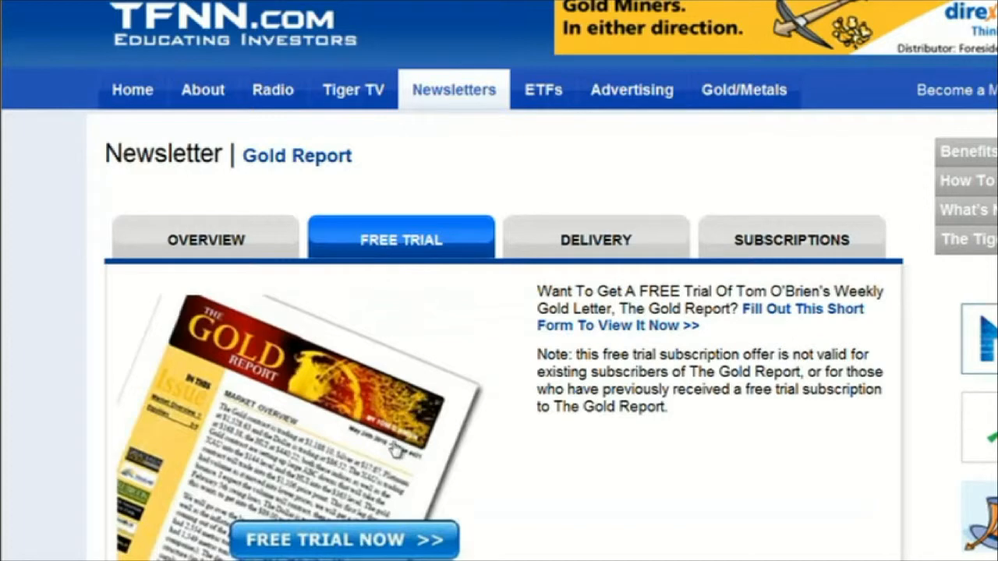
pyautogui.click(205, 239)
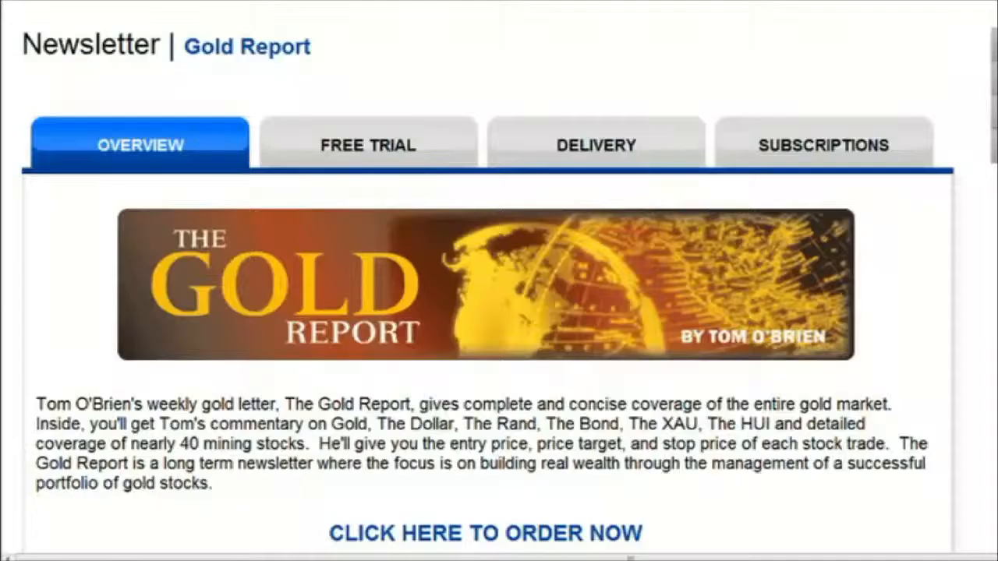
pyautogui.moveTo(290, 281)
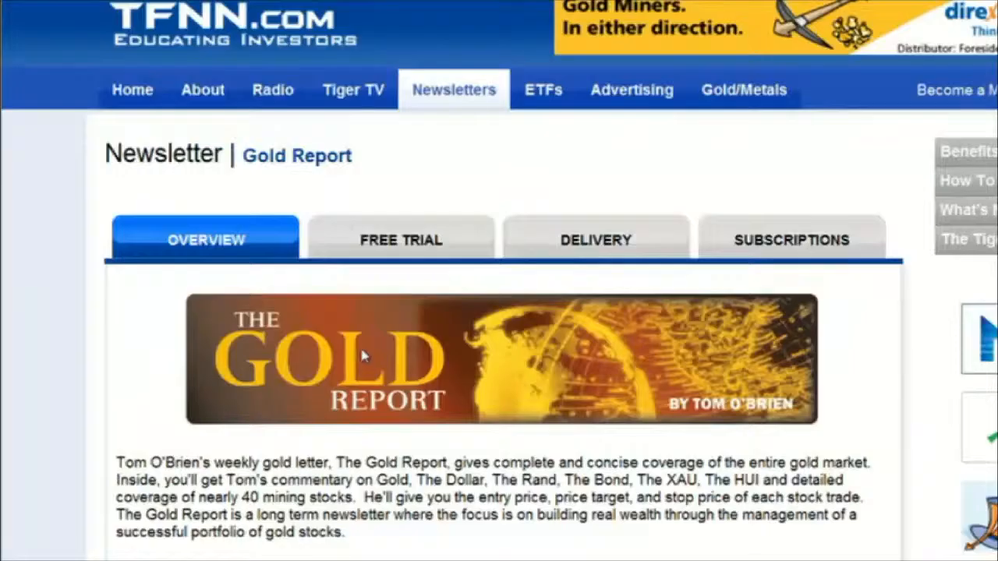
pyautogui.click(401, 239)
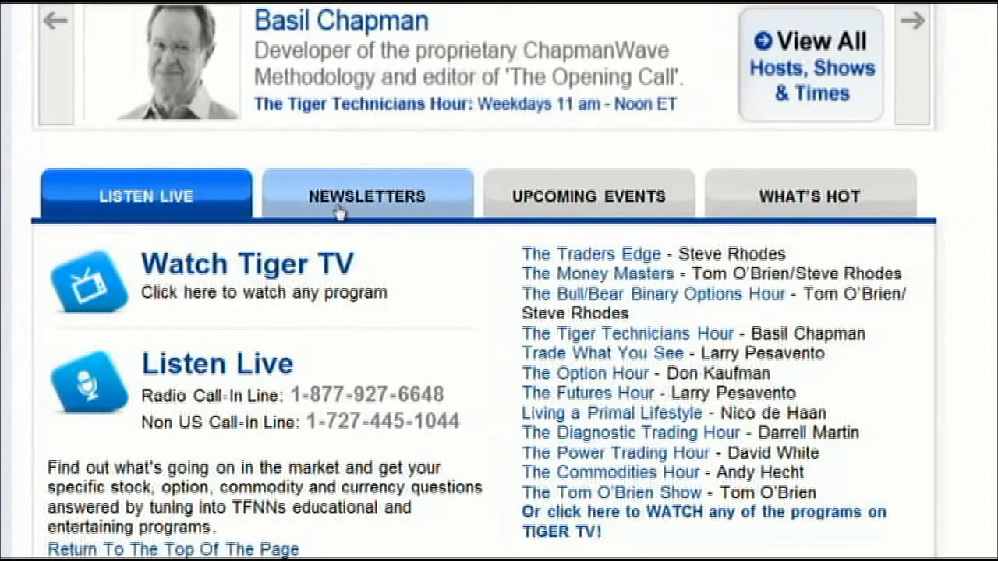
# - Show the TFNN newsletters list, then return to the US 500 sell spread results
pyautogui.click(367, 196)
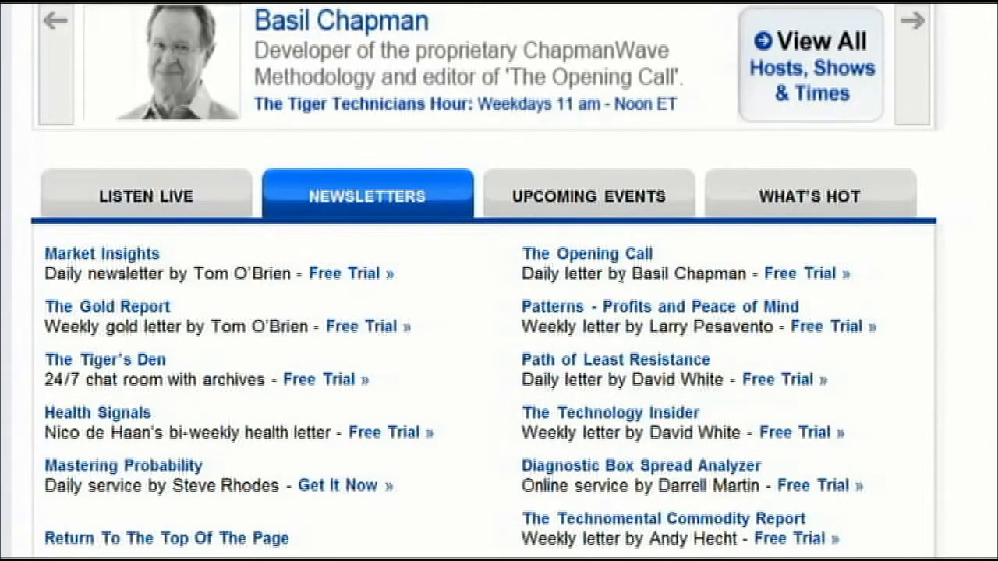
pyautogui.click(587, 254)
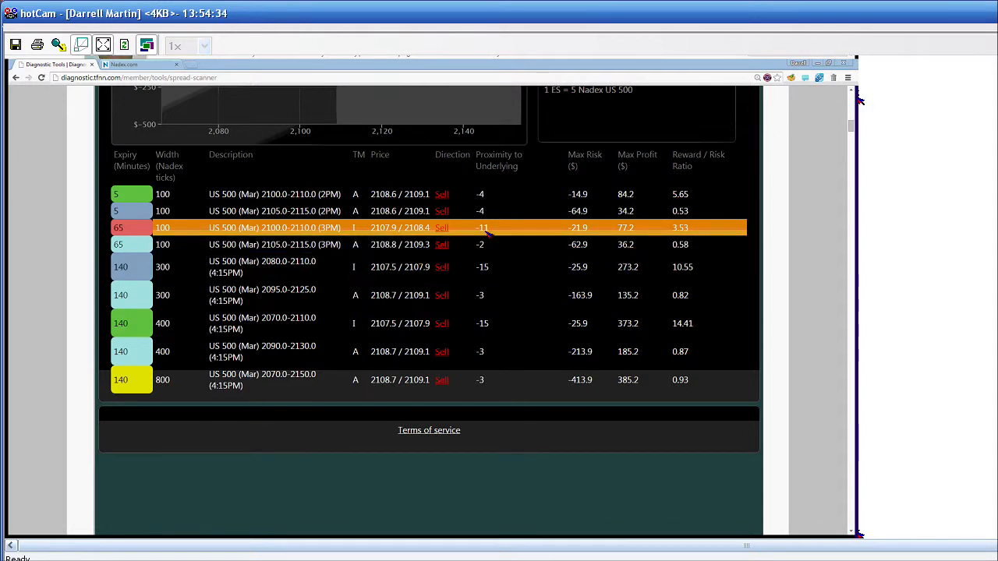
pyautogui.moveTo(488, 233)
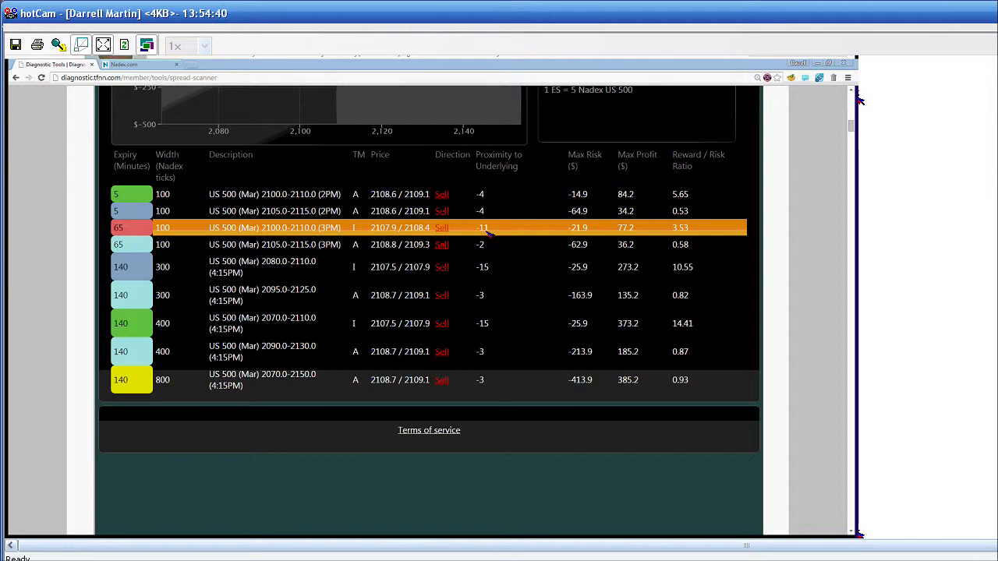
pyautogui.moveTo(491, 235)
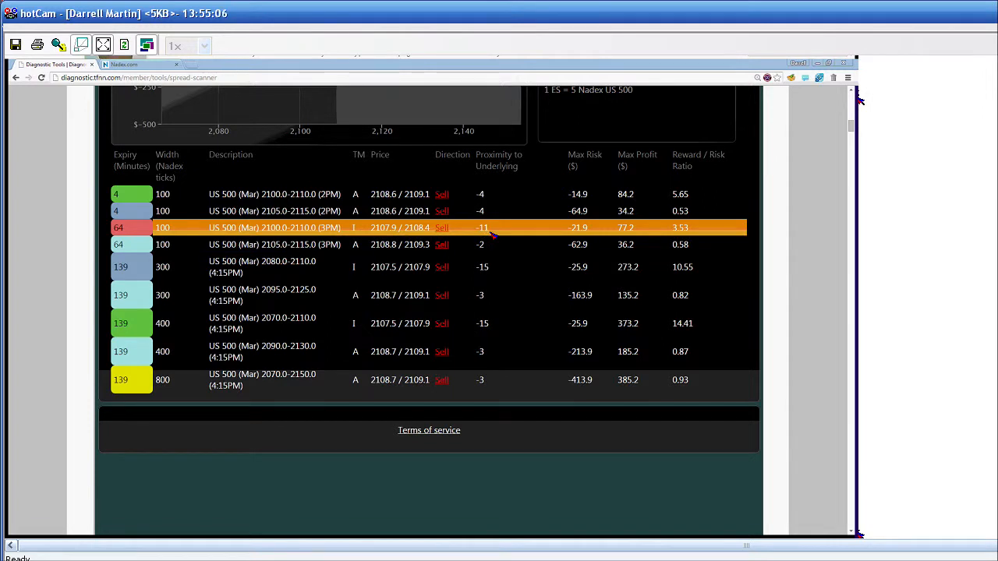
pyautogui.moveTo(778, 209)
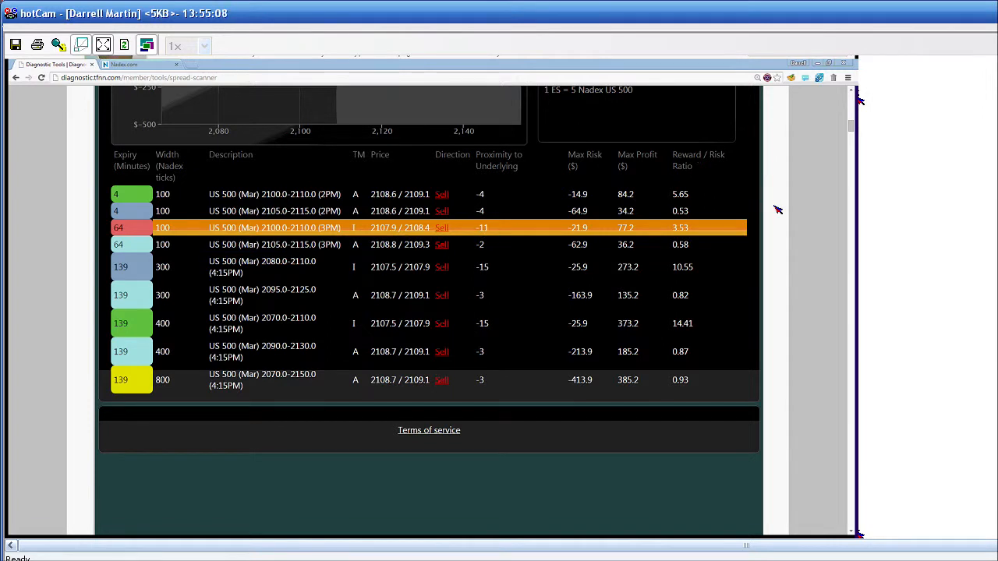